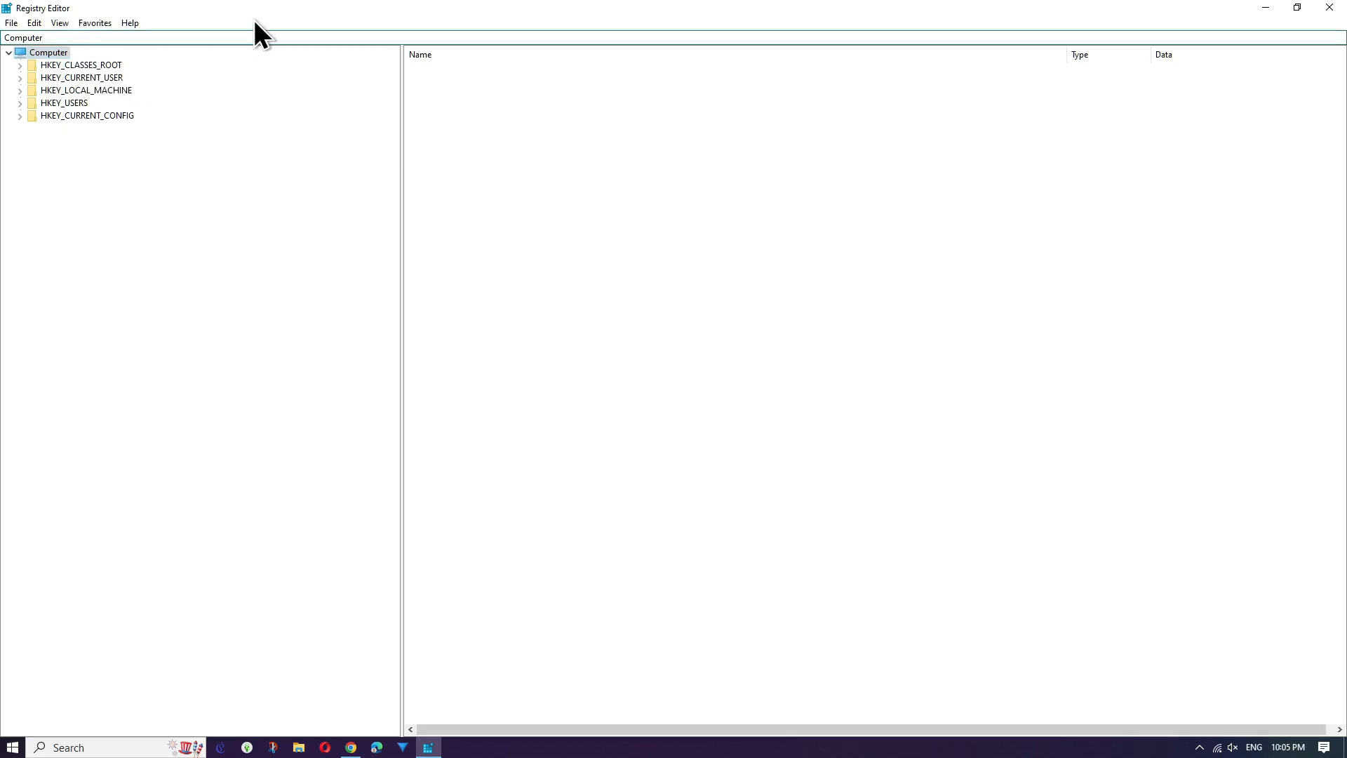
# - Enter the HKEY_CURRENT_USER\SOFTWARE\Microsoft\Windows\CurrentVersion\Explorer\User Shell Folders path in the address bar
pyautogui.write('Computer\\HKEY_CURRENT_USER\\SOFTWARE\\Microsoft\\Windows\\CurrentVersion\\Explorer\\User Shell Folders')
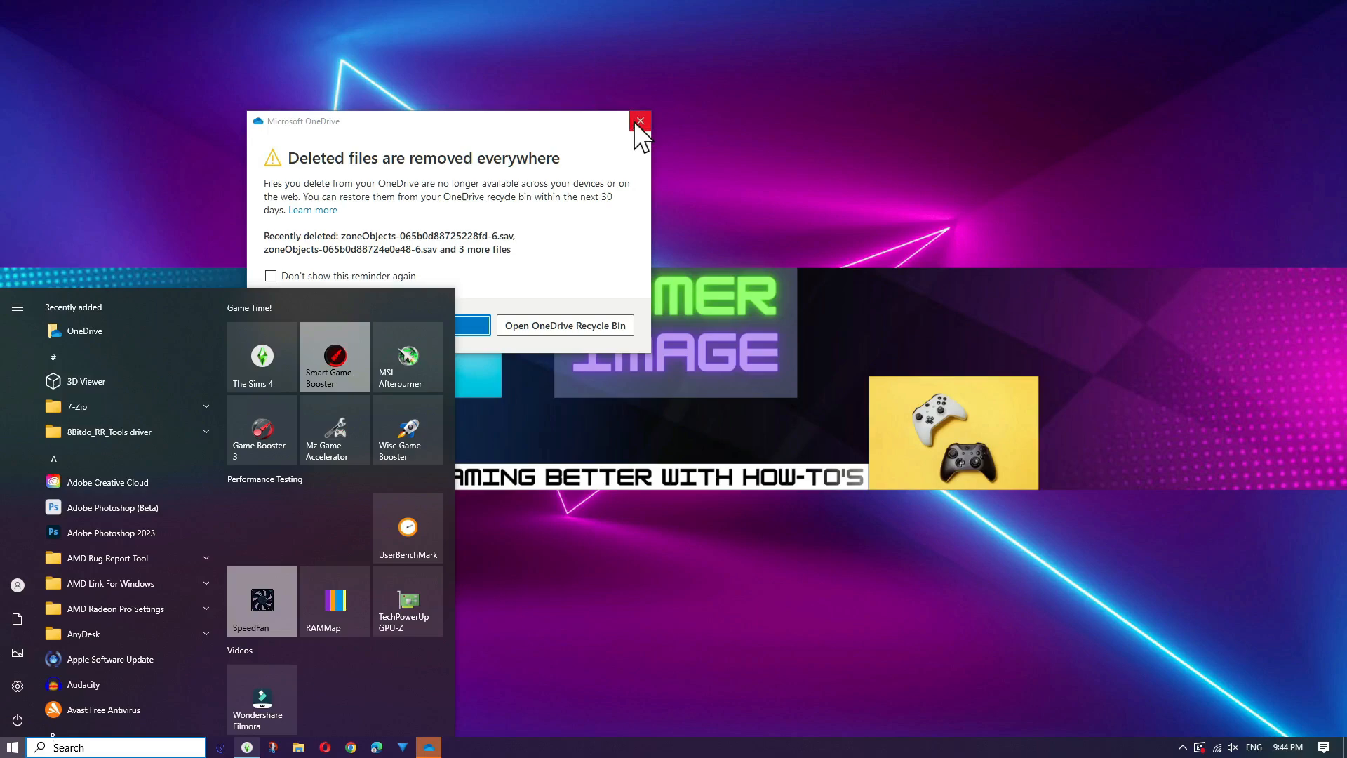
# - Dismiss the OneDrive reminder, go to Documents and browse into the OneDrive - Personal folder
pyautogui.click(640, 120)
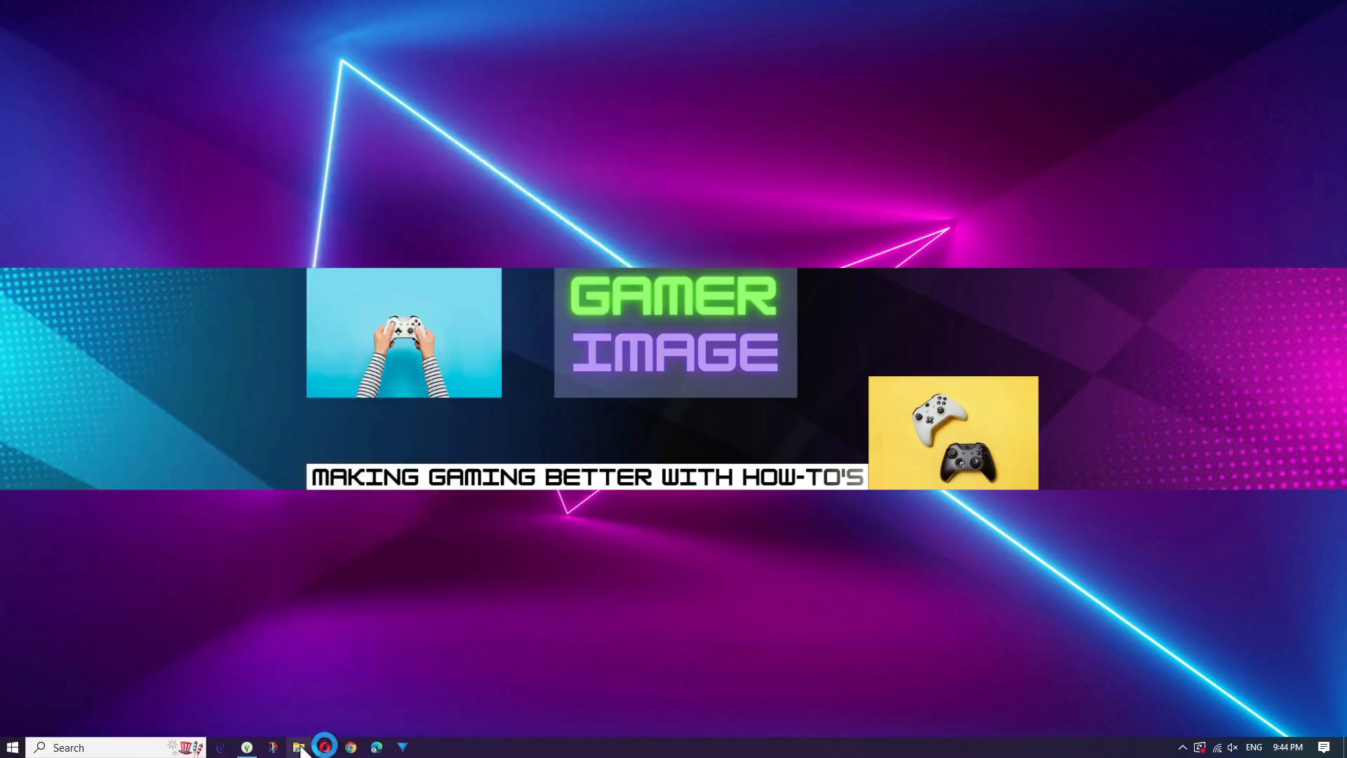
pyautogui.rightClick(297, 746)
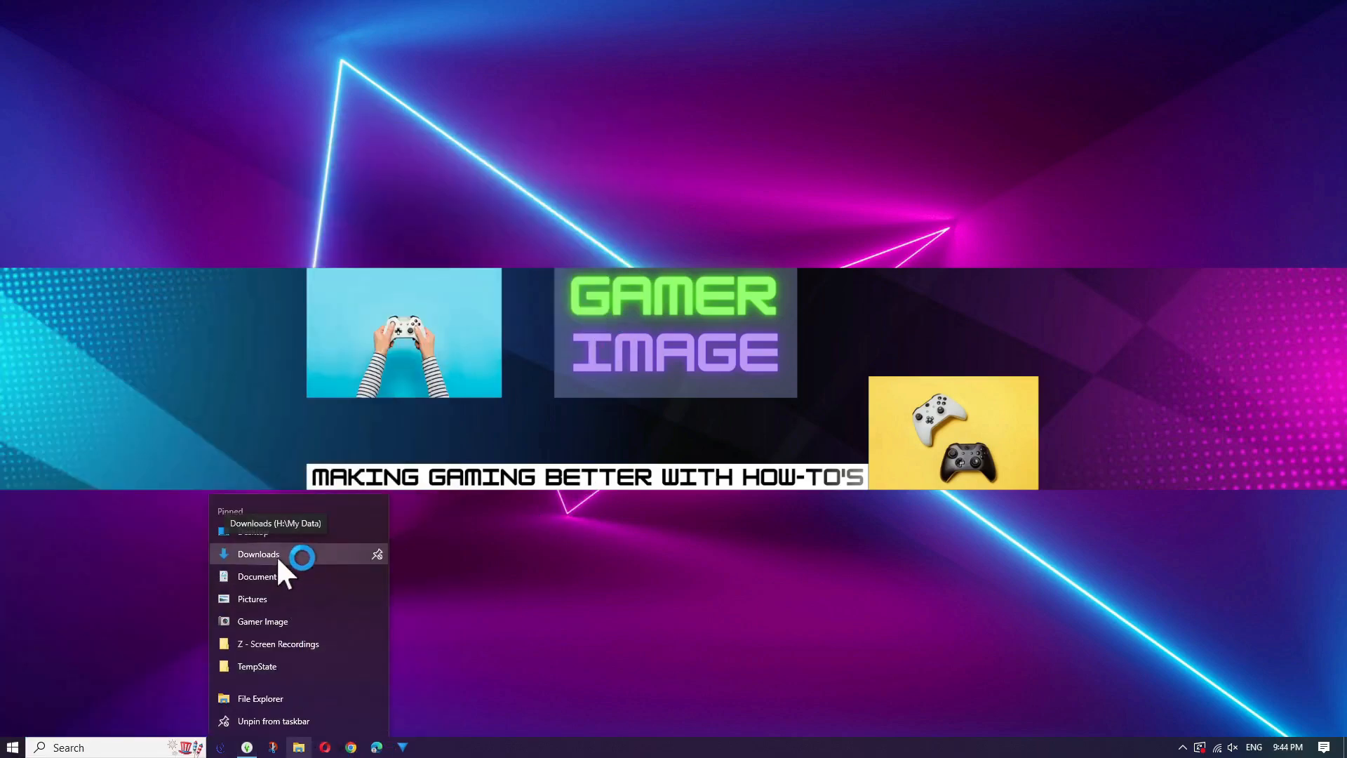
pyautogui.click(259, 575)
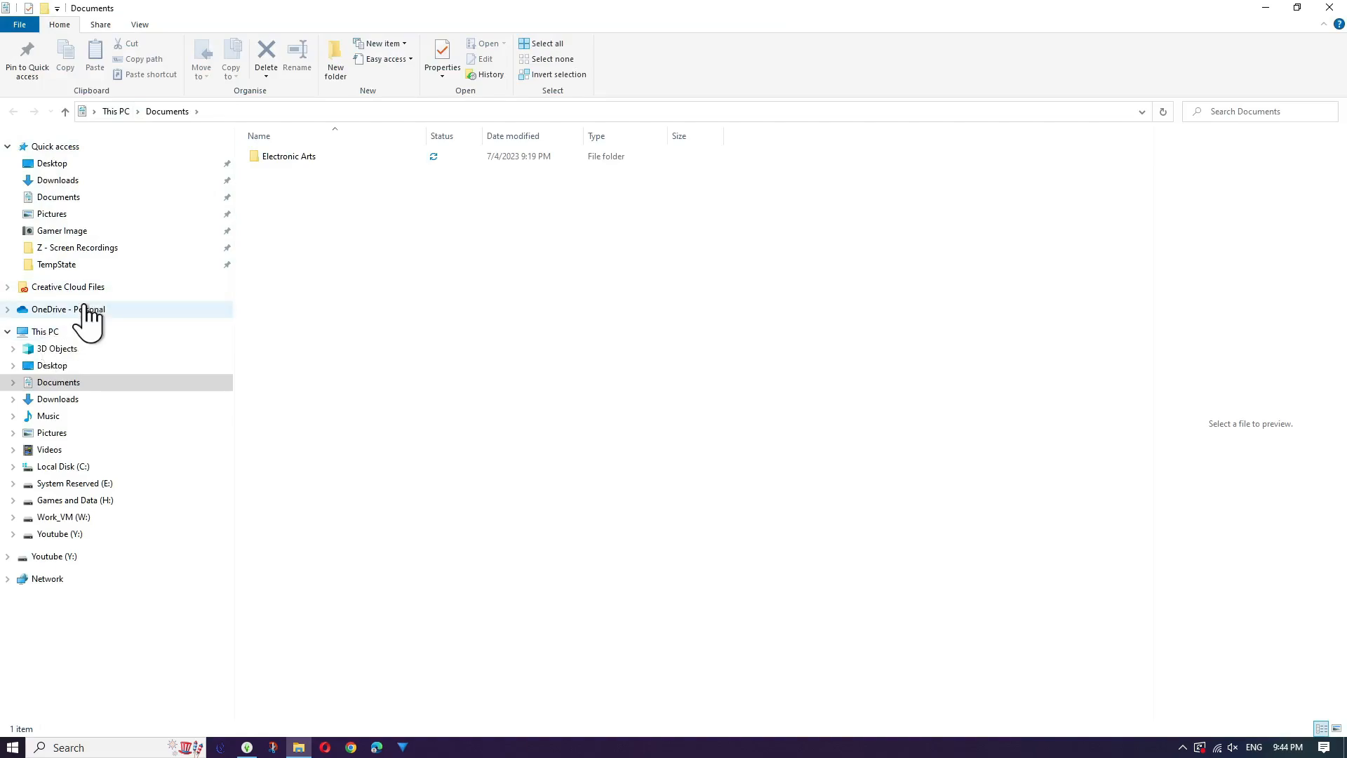
pyautogui.click(68, 309)
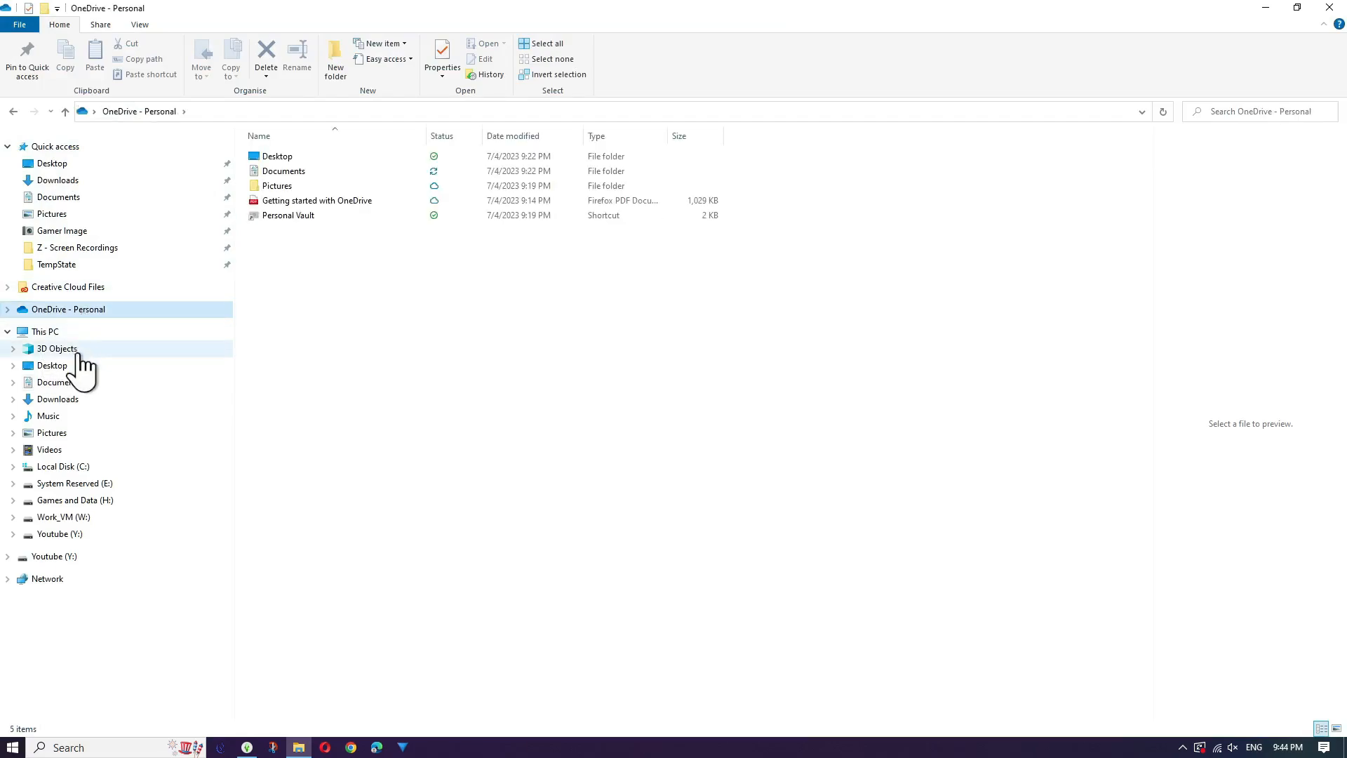
pyautogui.moveTo(503, 311)
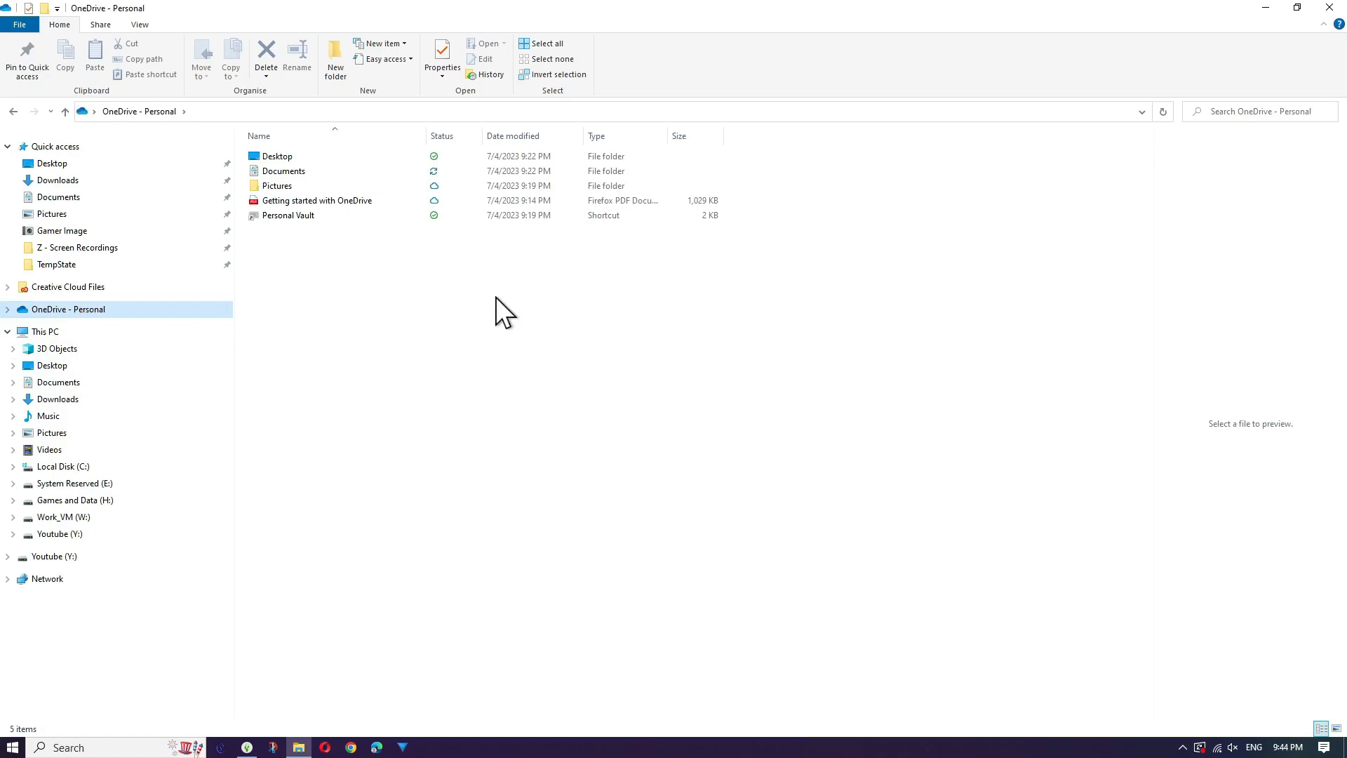
pyautogui.doubleClick(283, 169)
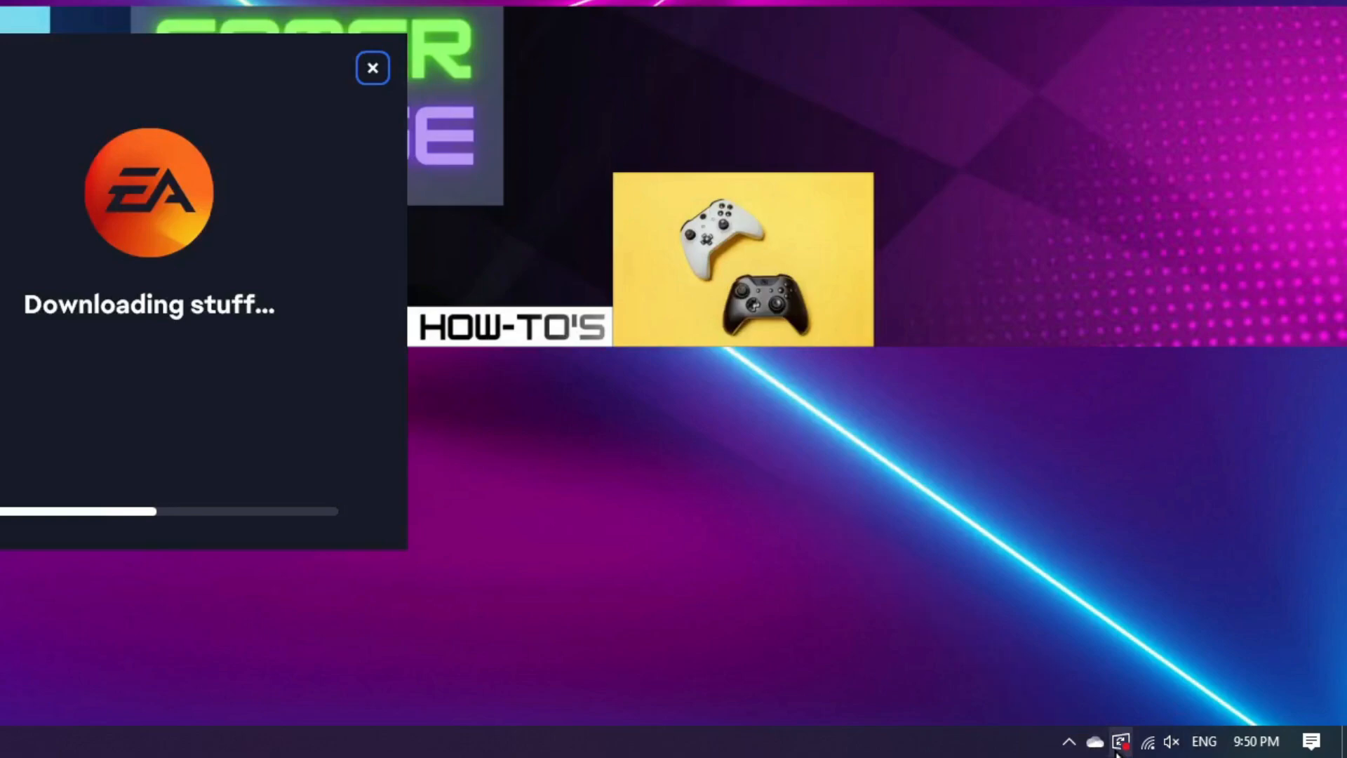
# - Reach the Account page of OneDrive settings from the tray panel
pyautogui.click(1095, 741)
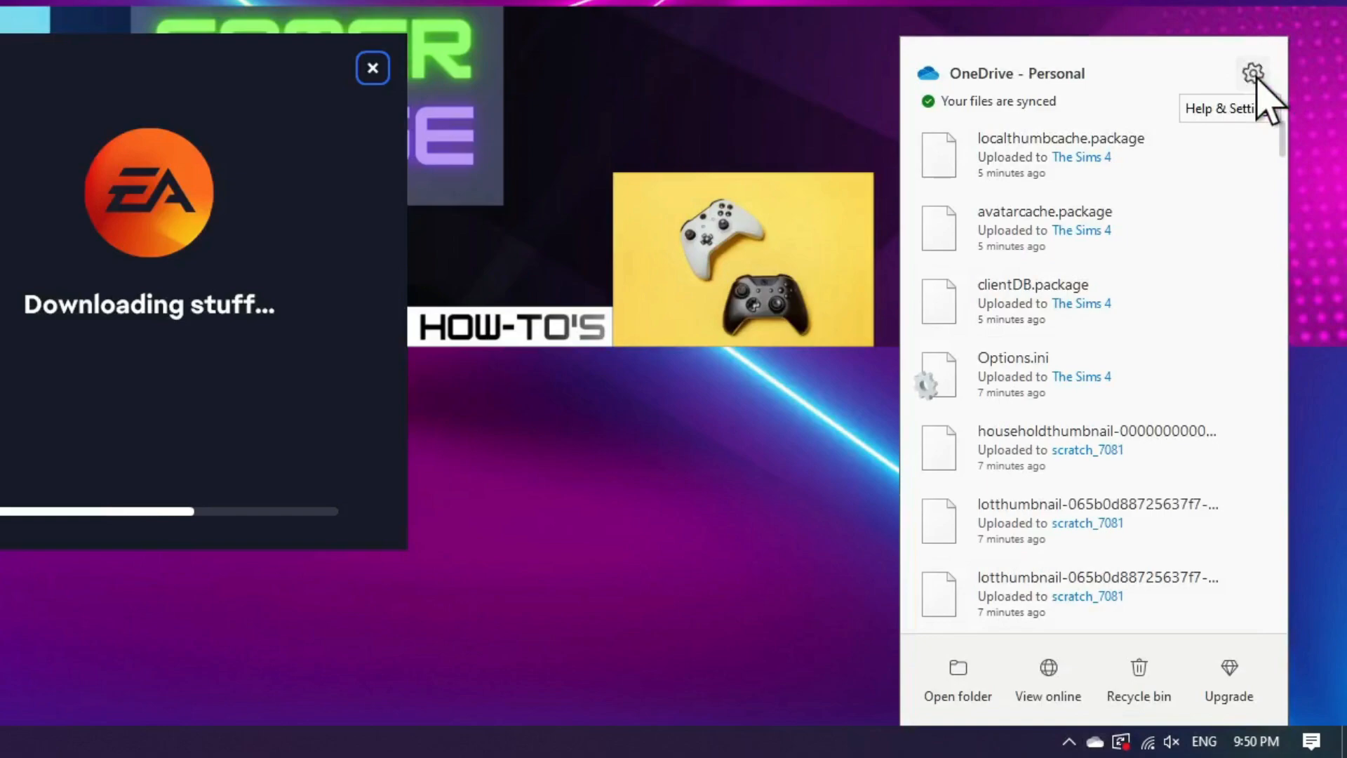
pyautogui.click(1254, 73)
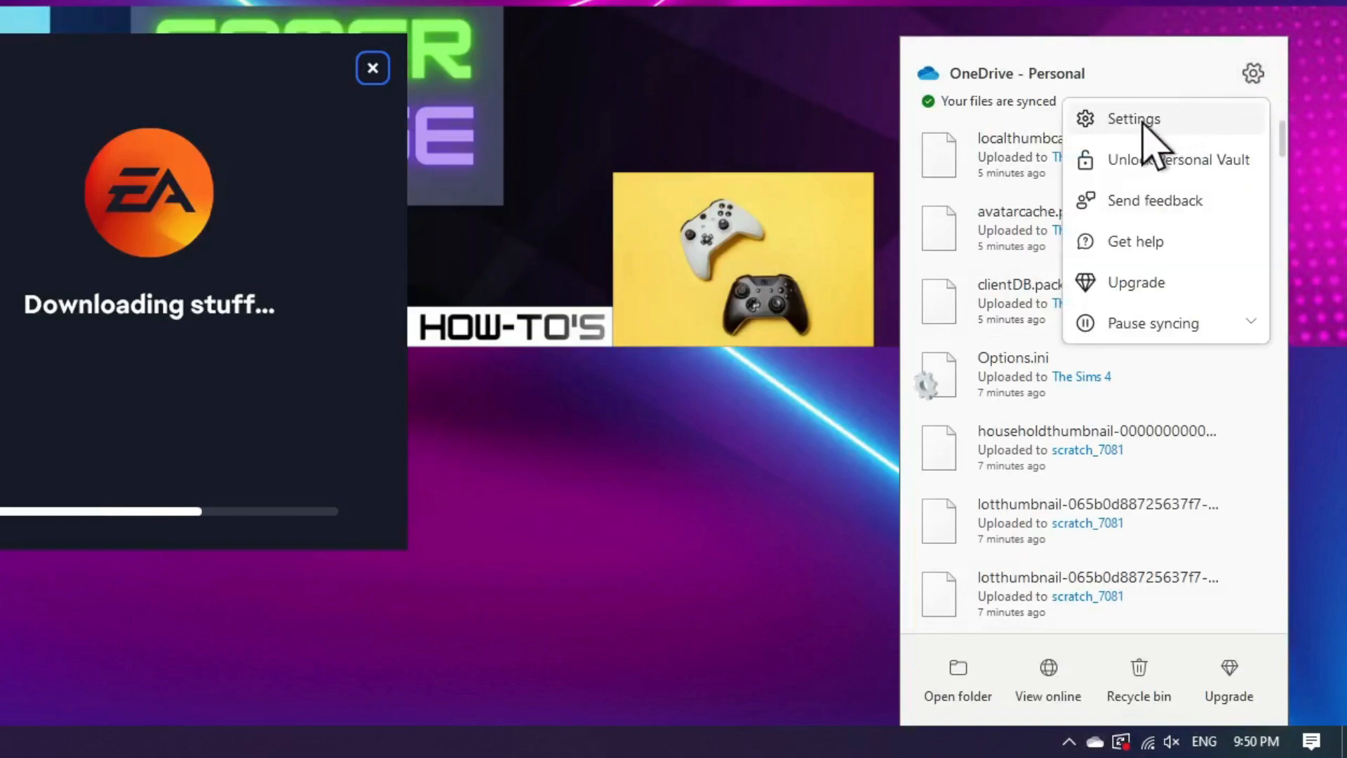
pyautogui.click(1133, 118)
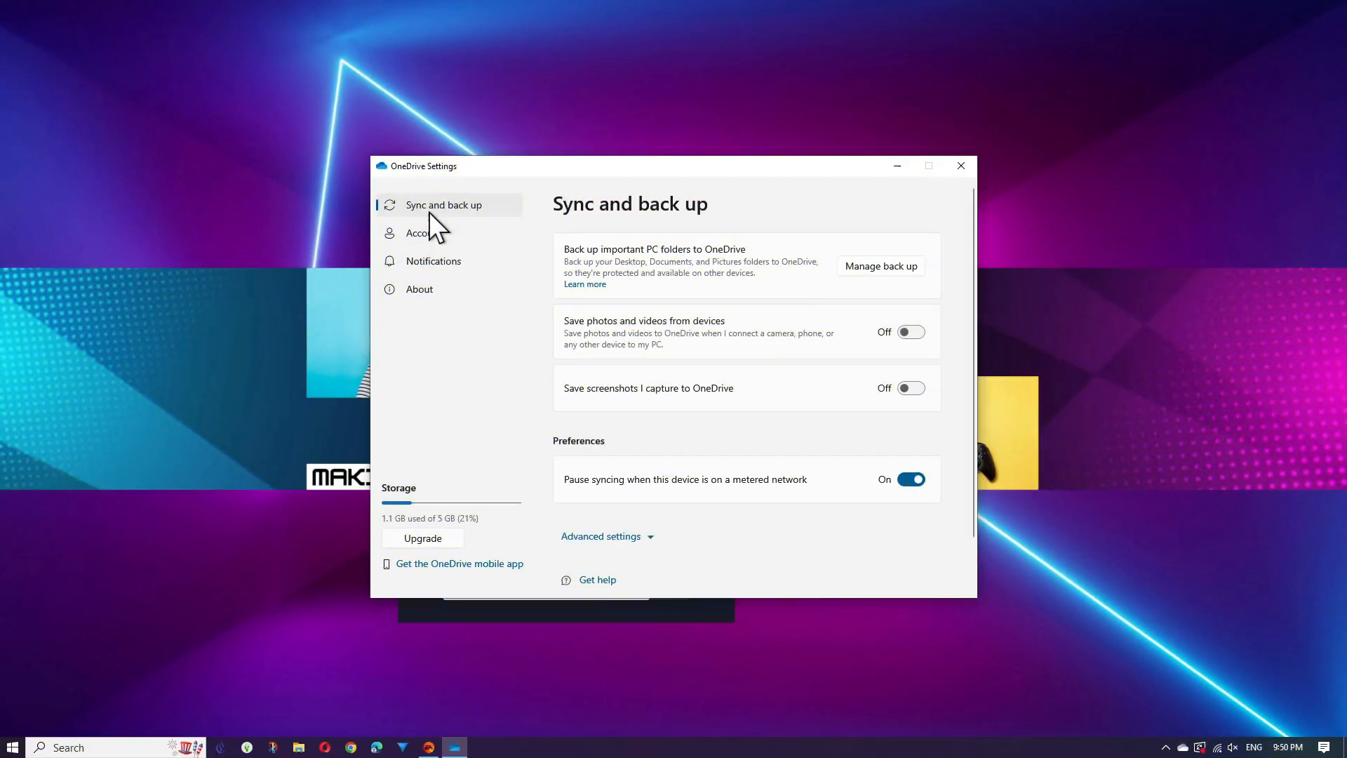
pyautogui.click(423, 231)
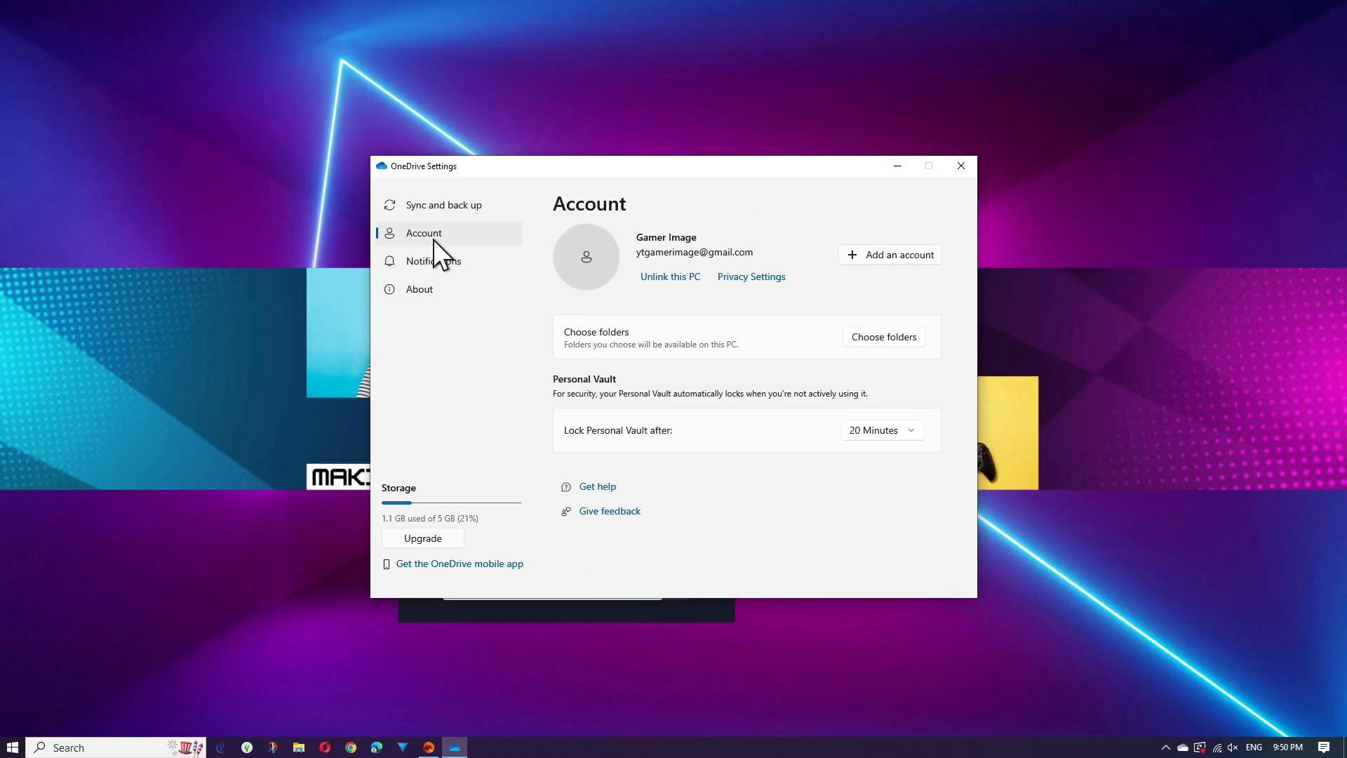
pyautogui.moveTo(765, 505)
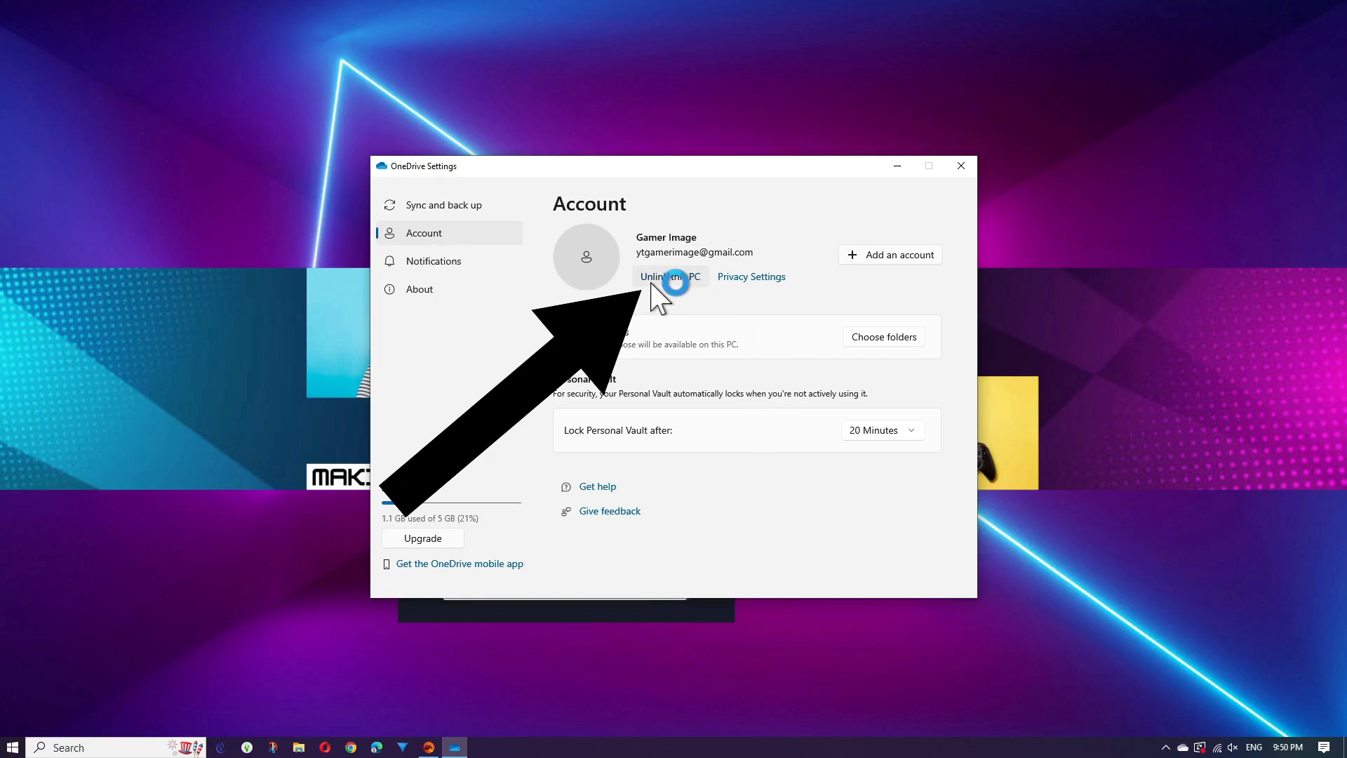
# - Unlink this PC from OneDrive and confirm unlinking the account
pyautogui.click(671, 276)
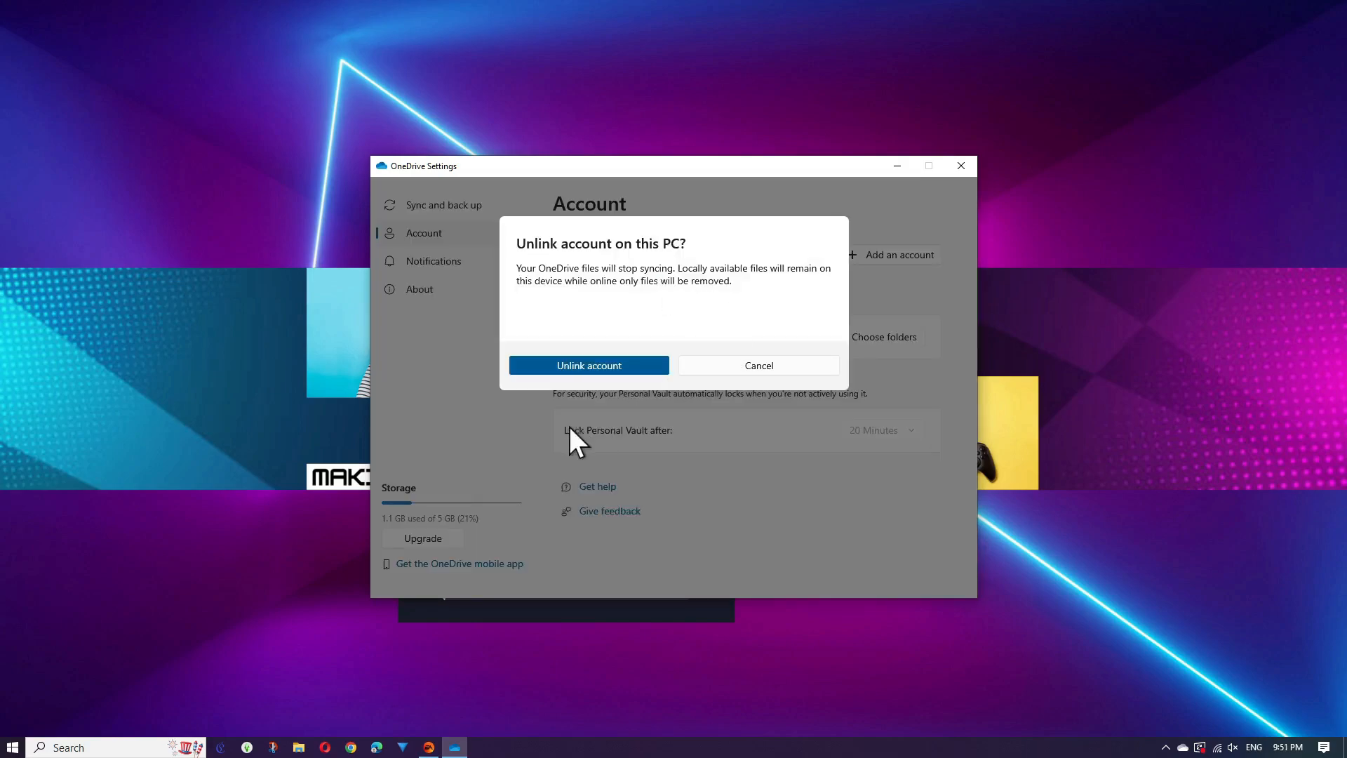
pyautogui.click(588, 365)
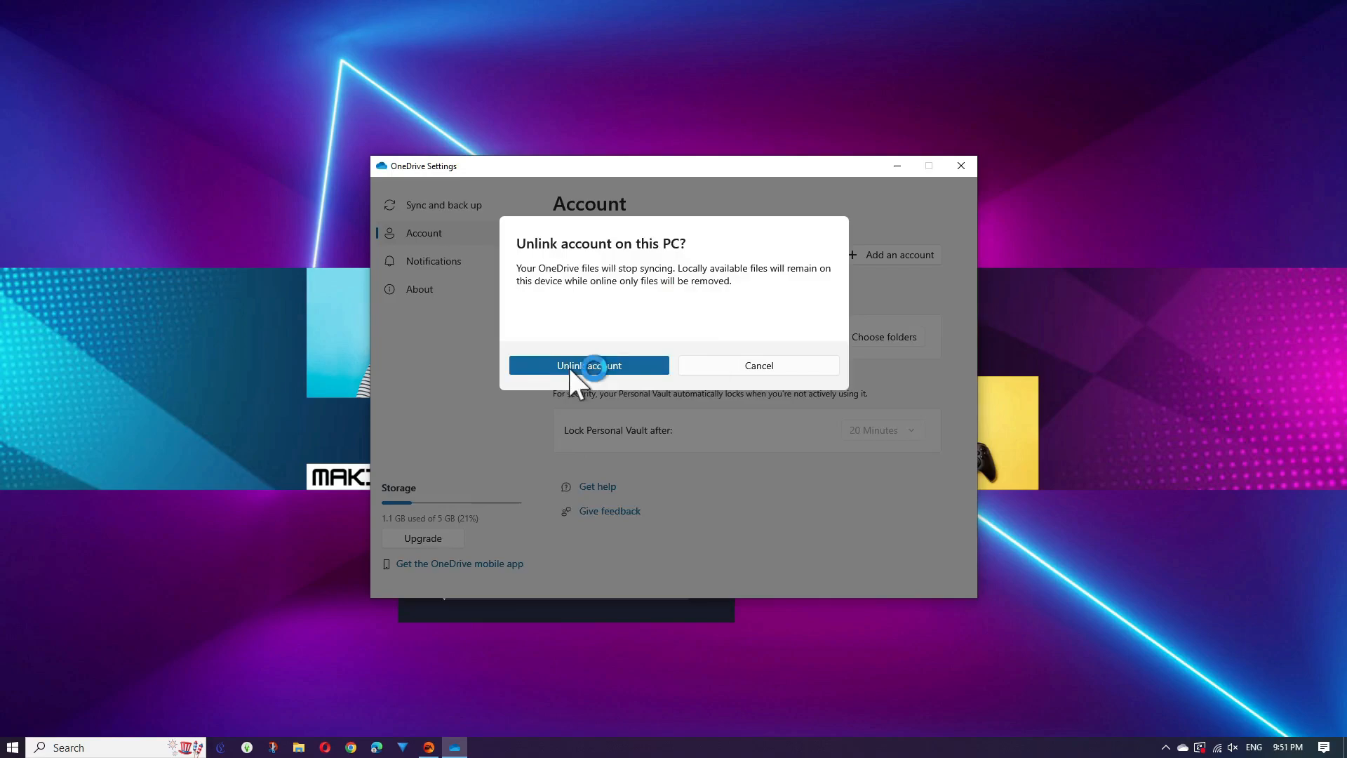
pyautogui.click(588, 365)
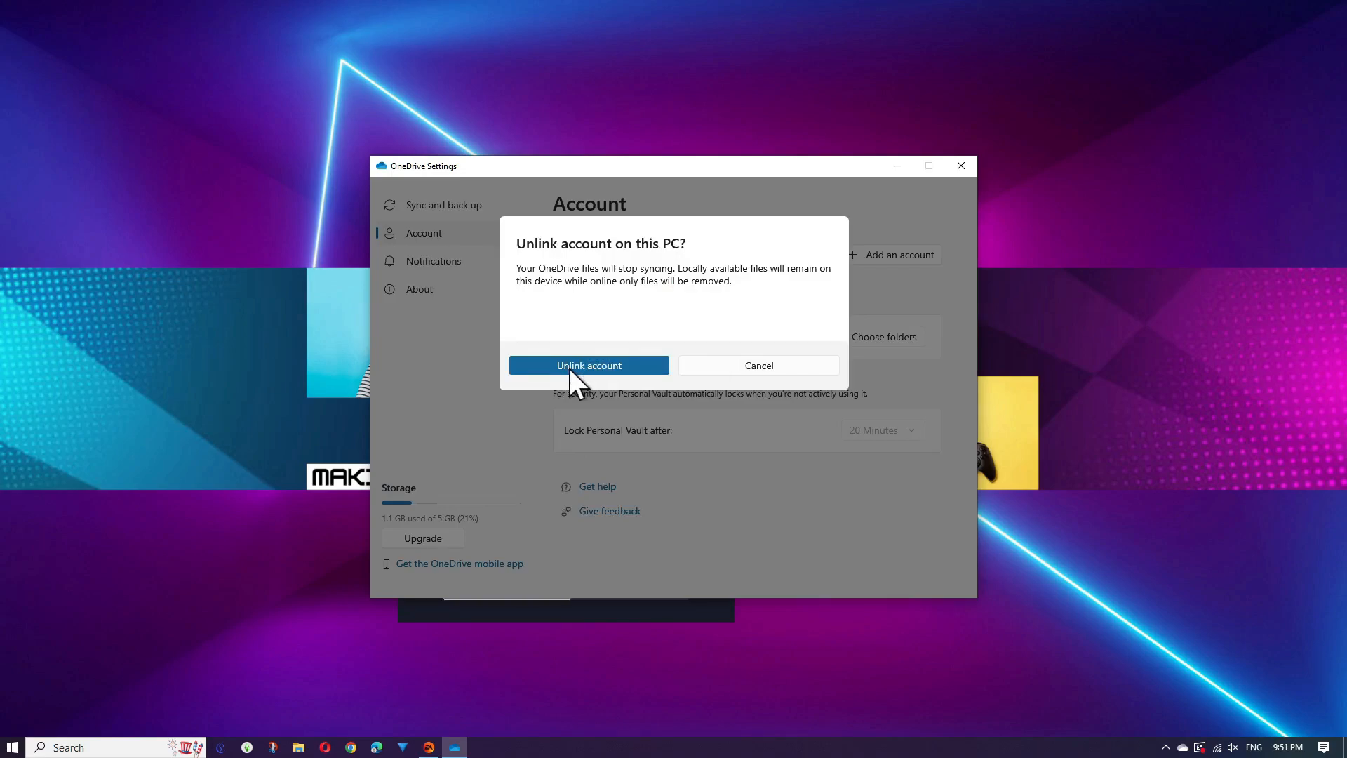
pyautogui.click(588, 365)
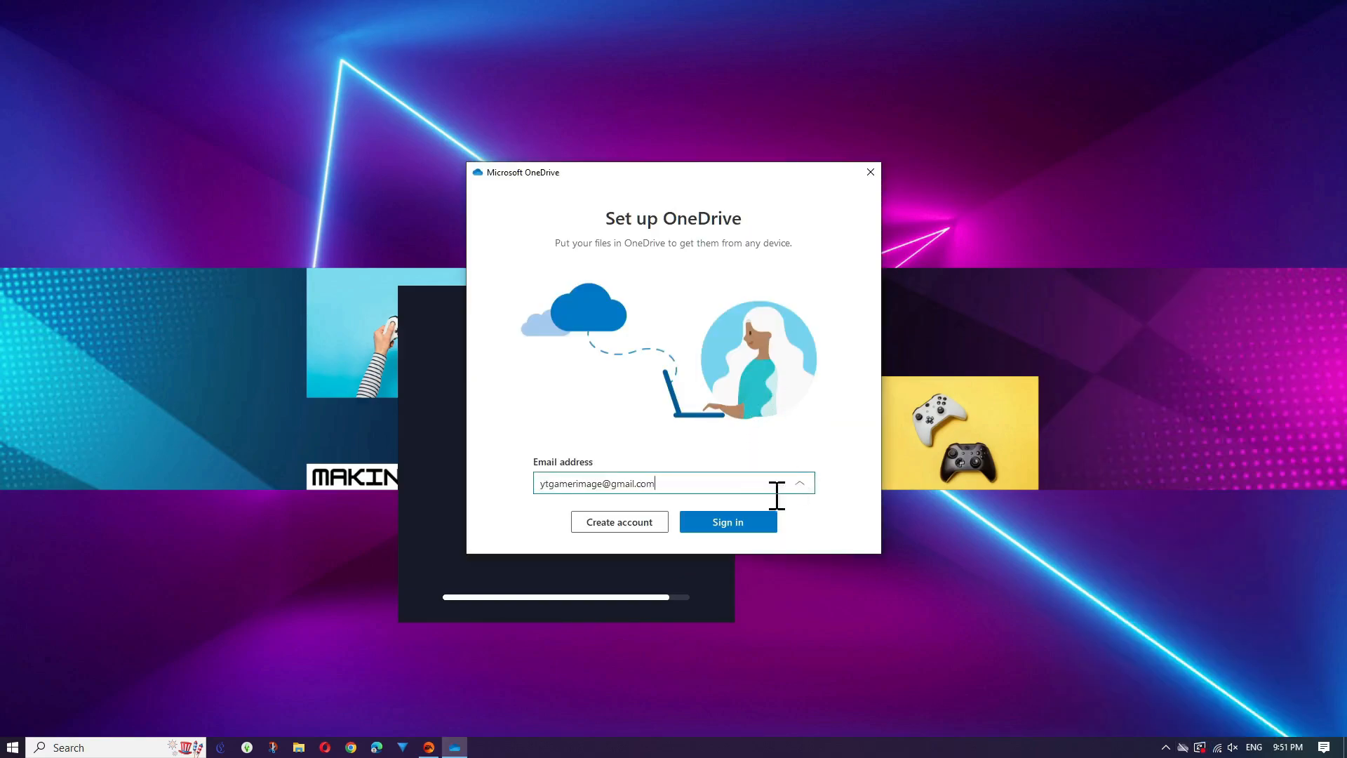
pyautogui.moveTo(870, 171)
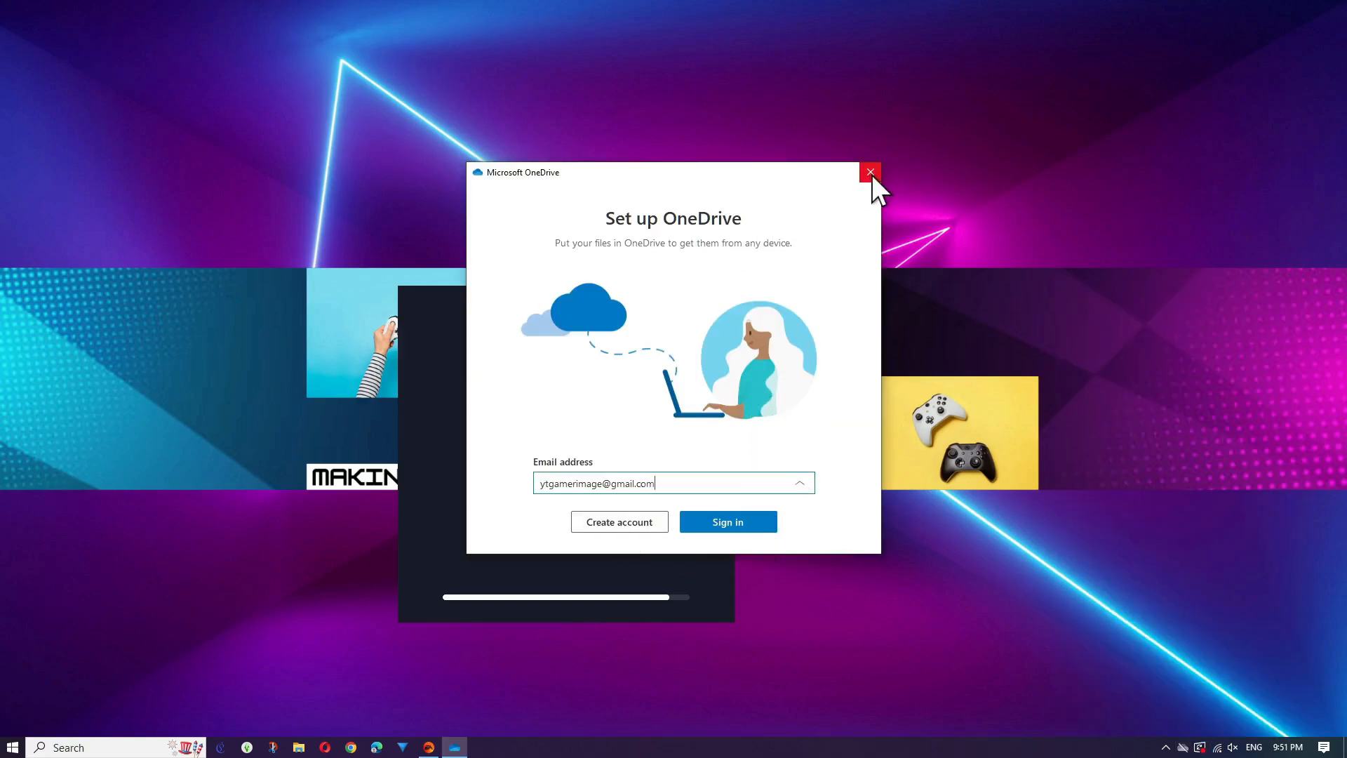
# - Close OneDrive setup, check the Electronic Arts folder's Location in Properties still points under OneDrive, and close it
pyautogui.click(870, 172)
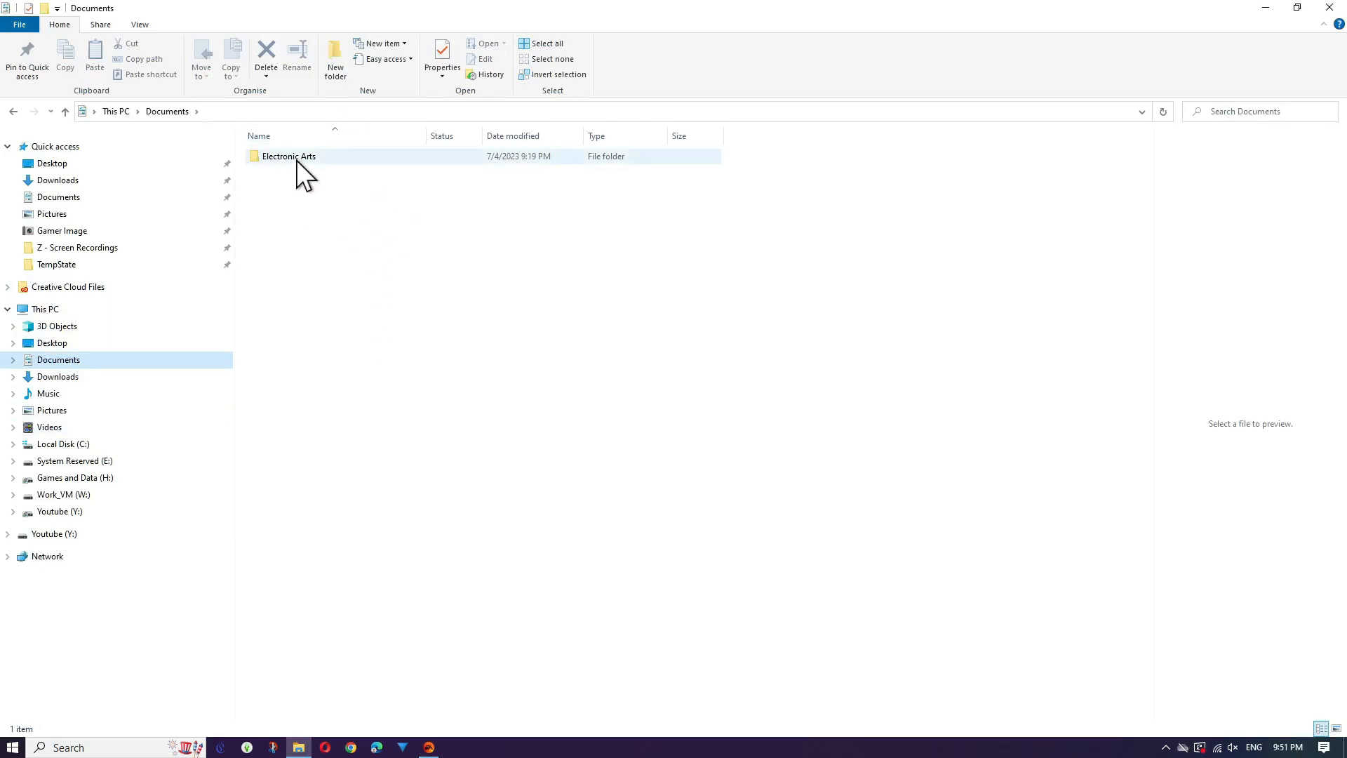
pyautogui.rightClick(286, 156)
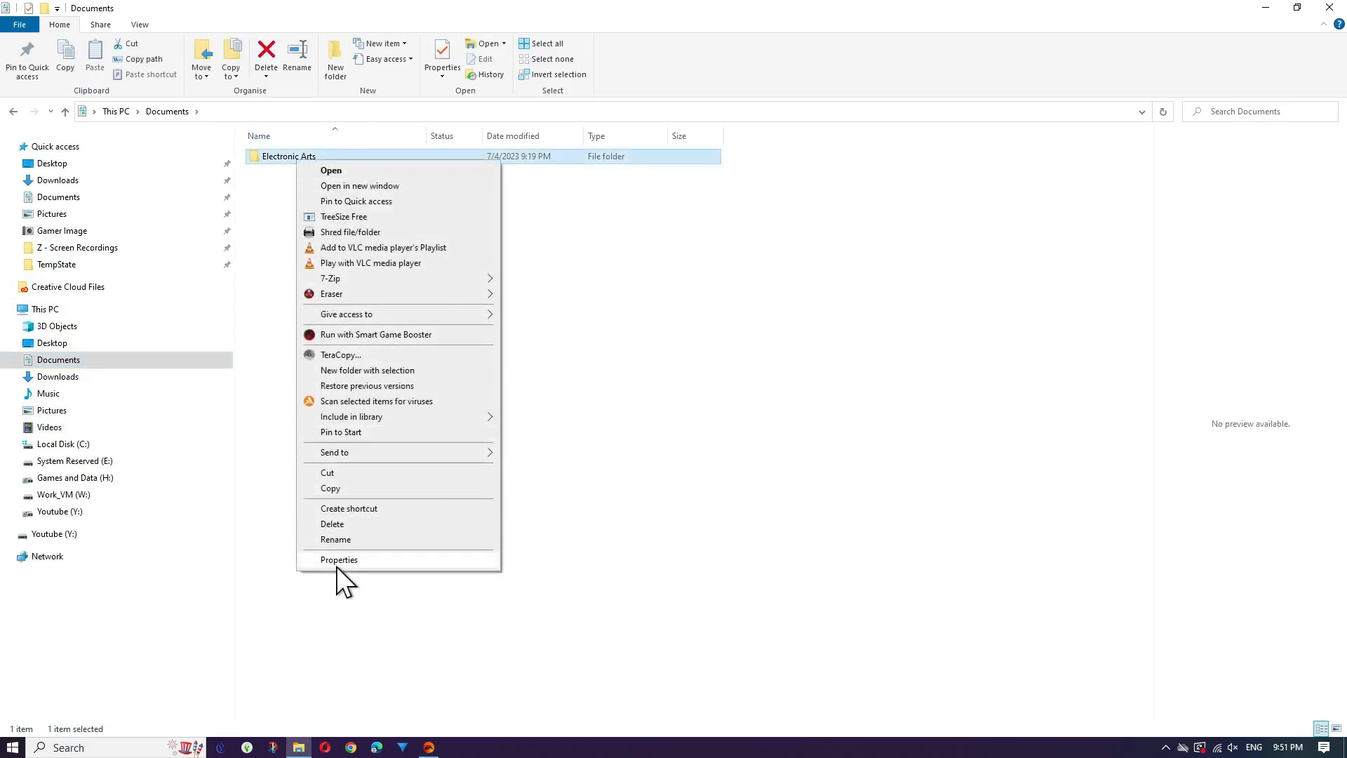
pyautogui.click(338, 560)
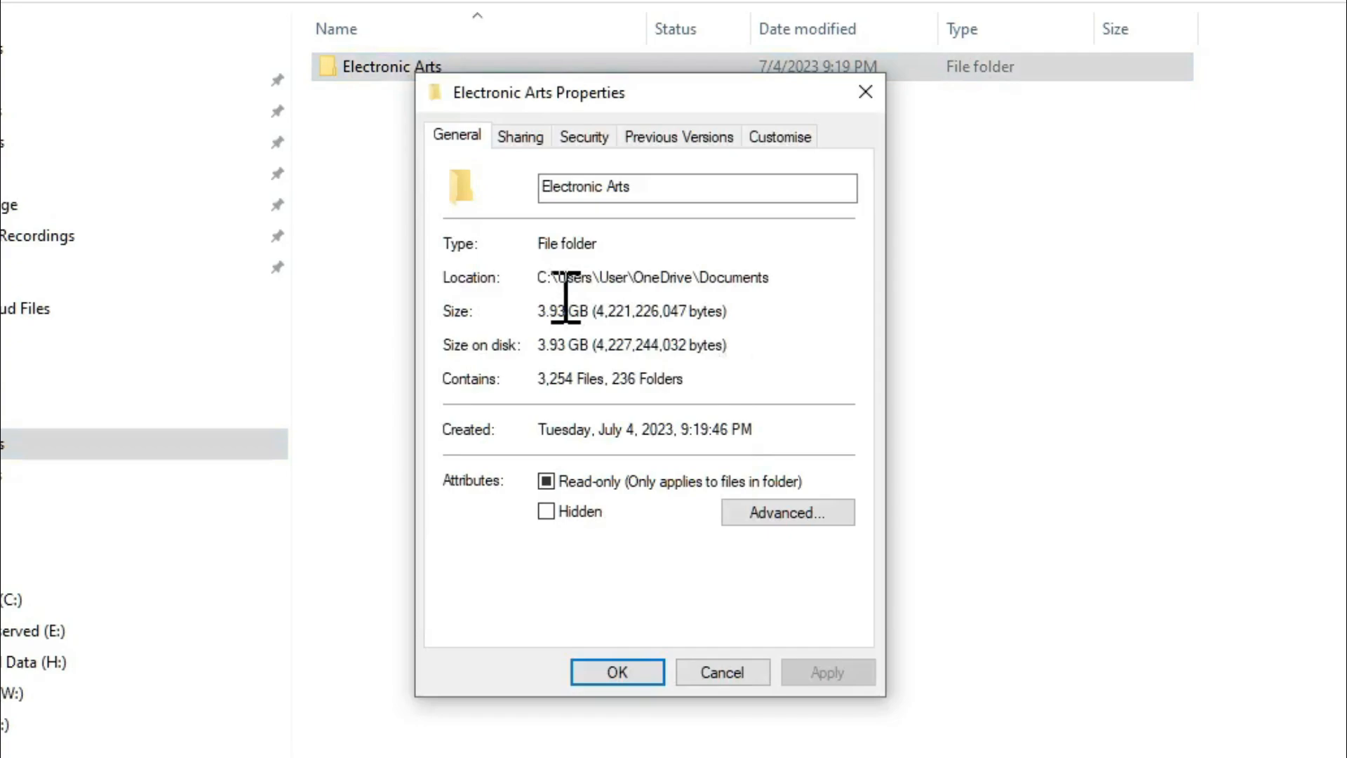
pyautogui.moveTo(681, 277)
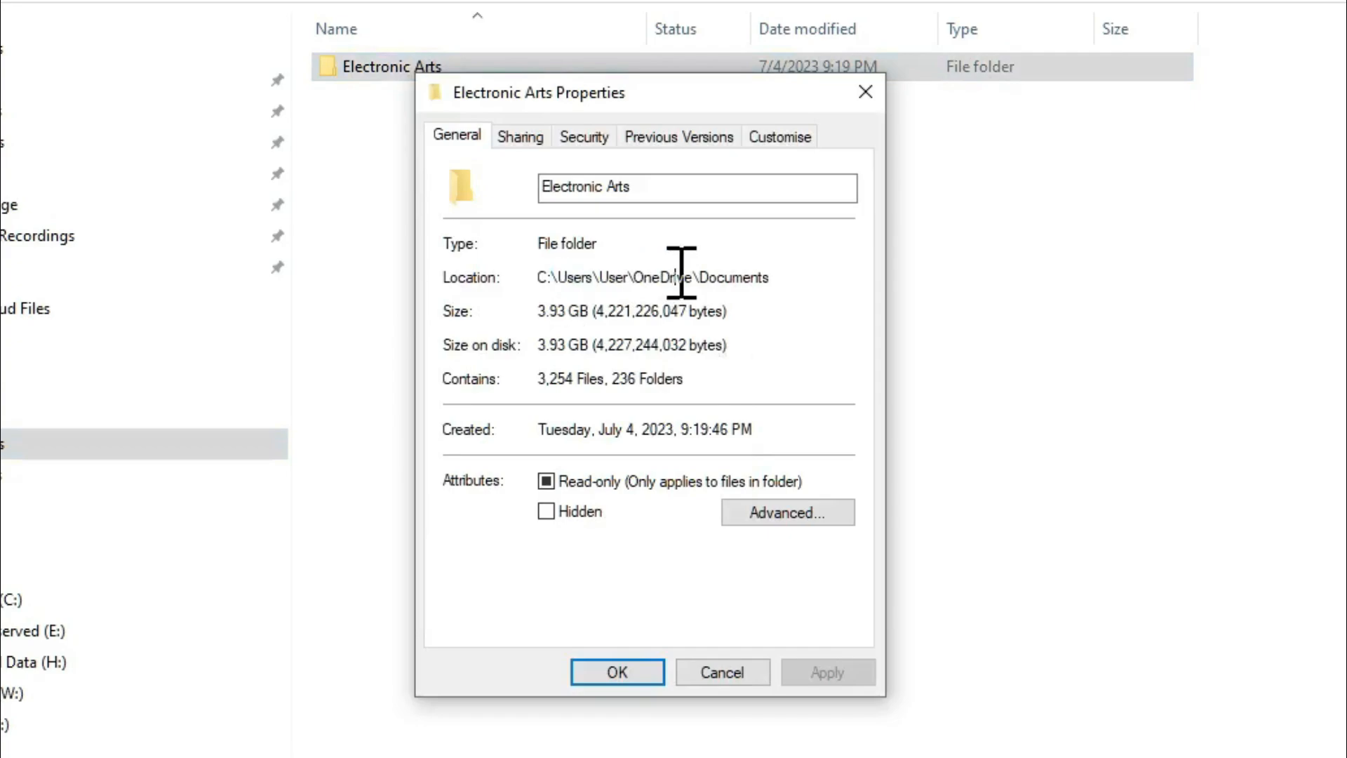
pyautogui.doubleClick(661, 276)
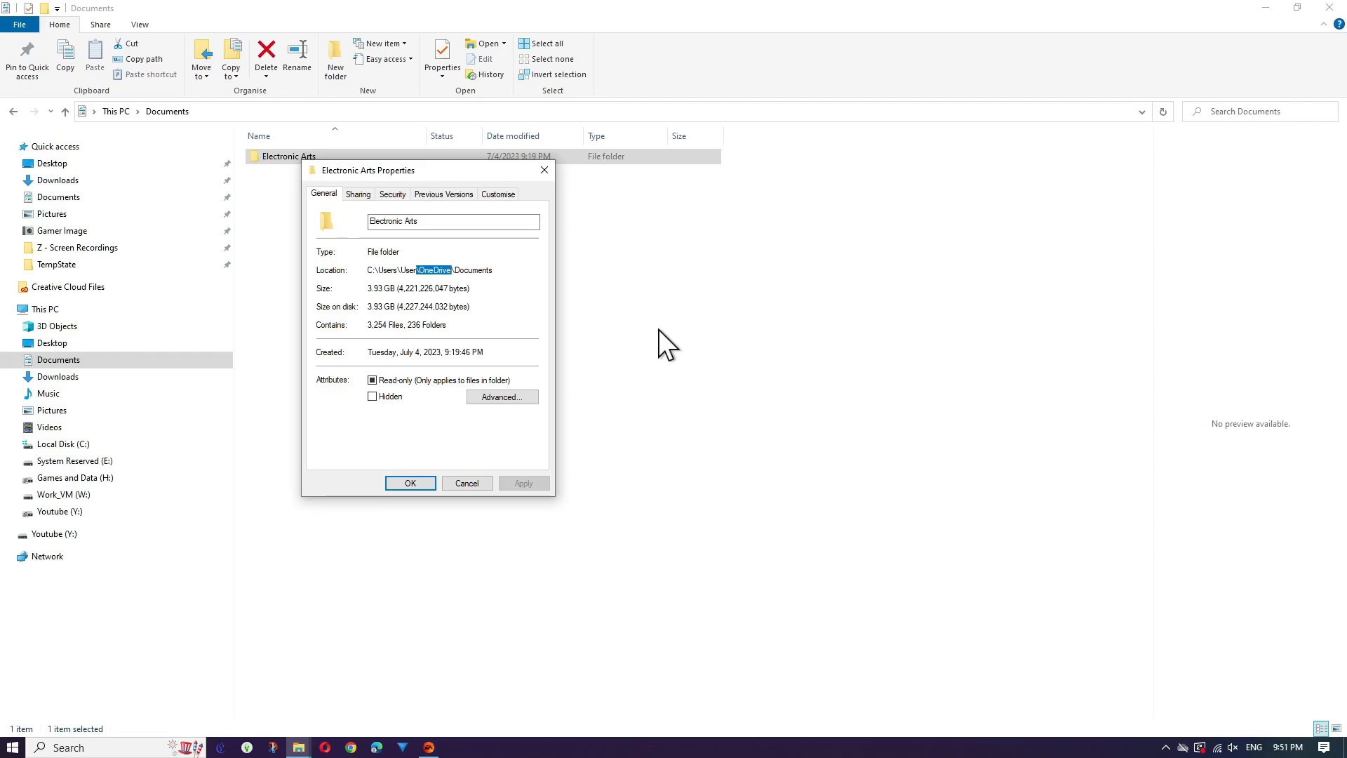
pyautogui.click(410, 482)
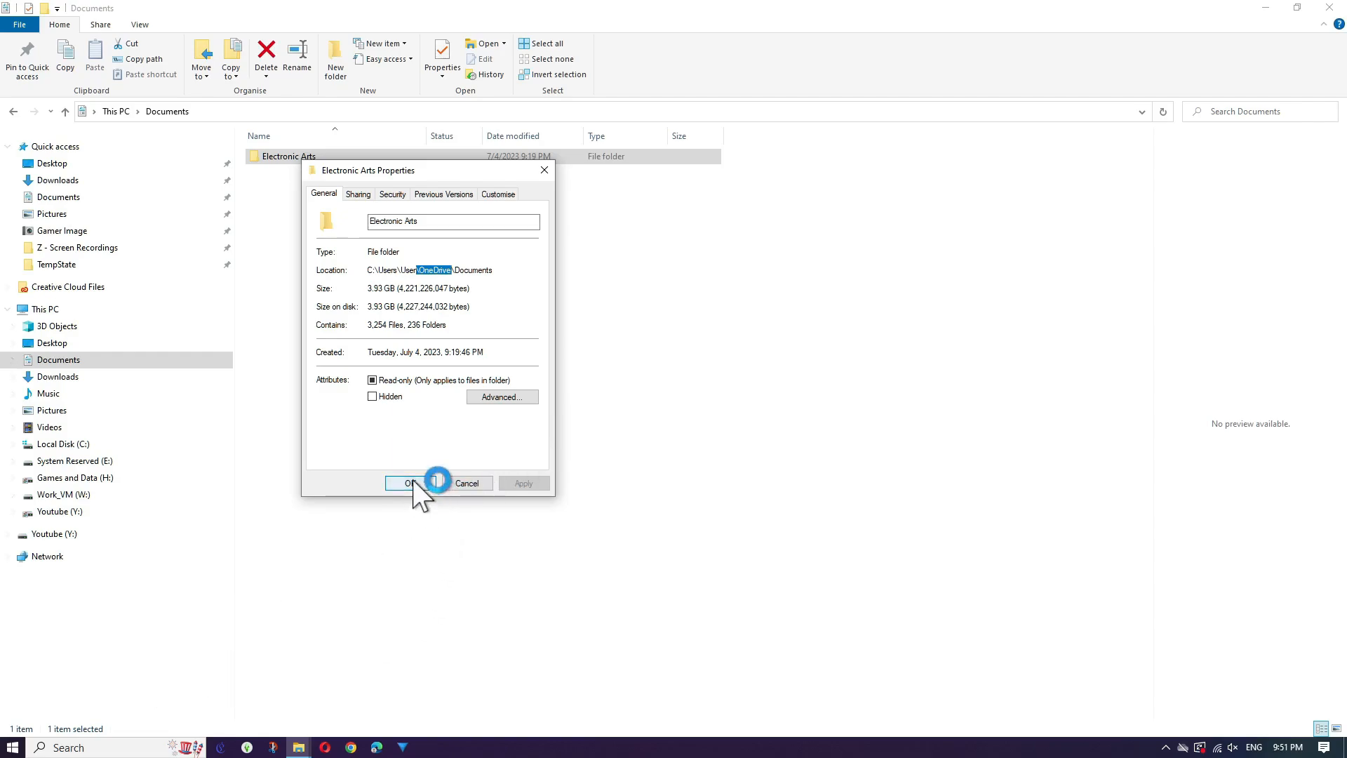
pyautogui.click(404, 483)
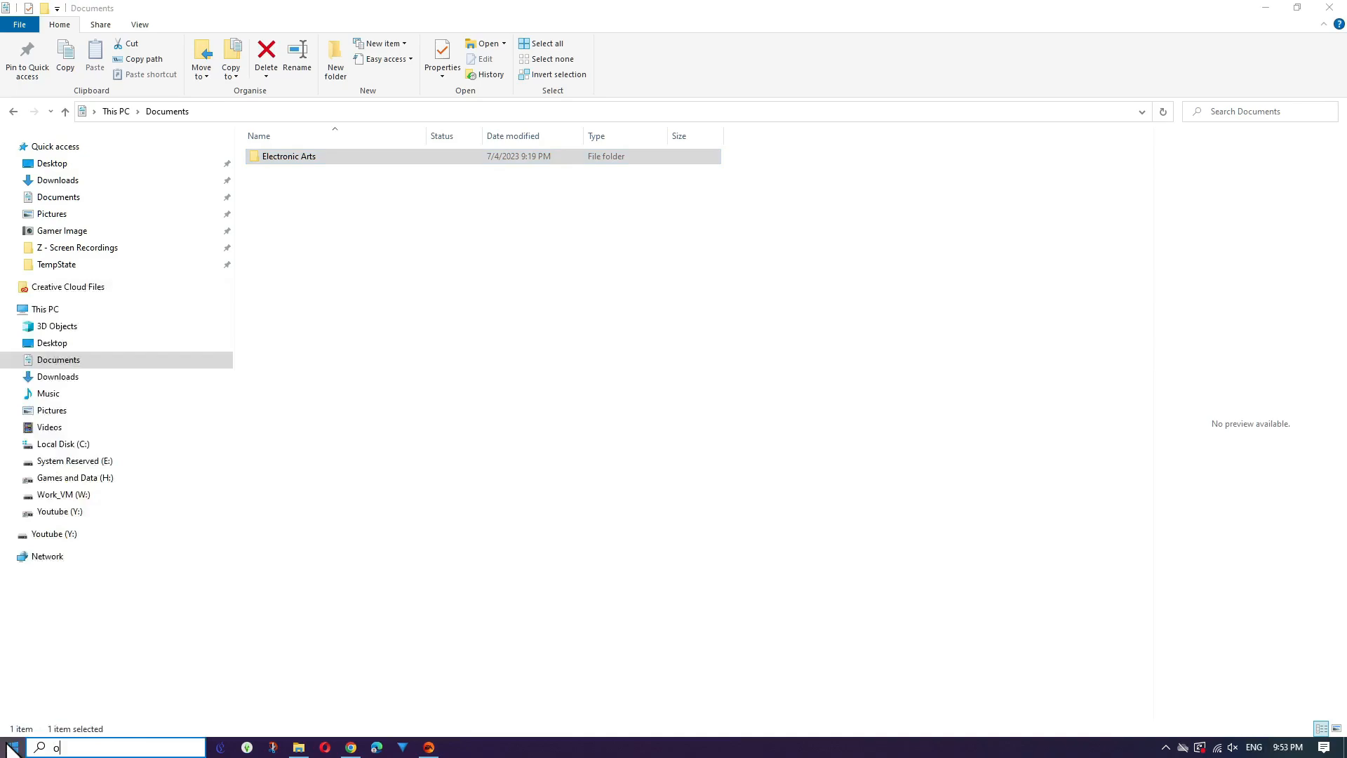
# - Search 'onedrive' and scroll the Programs and Features list of installed programs
pyautogui.write('nedrive')
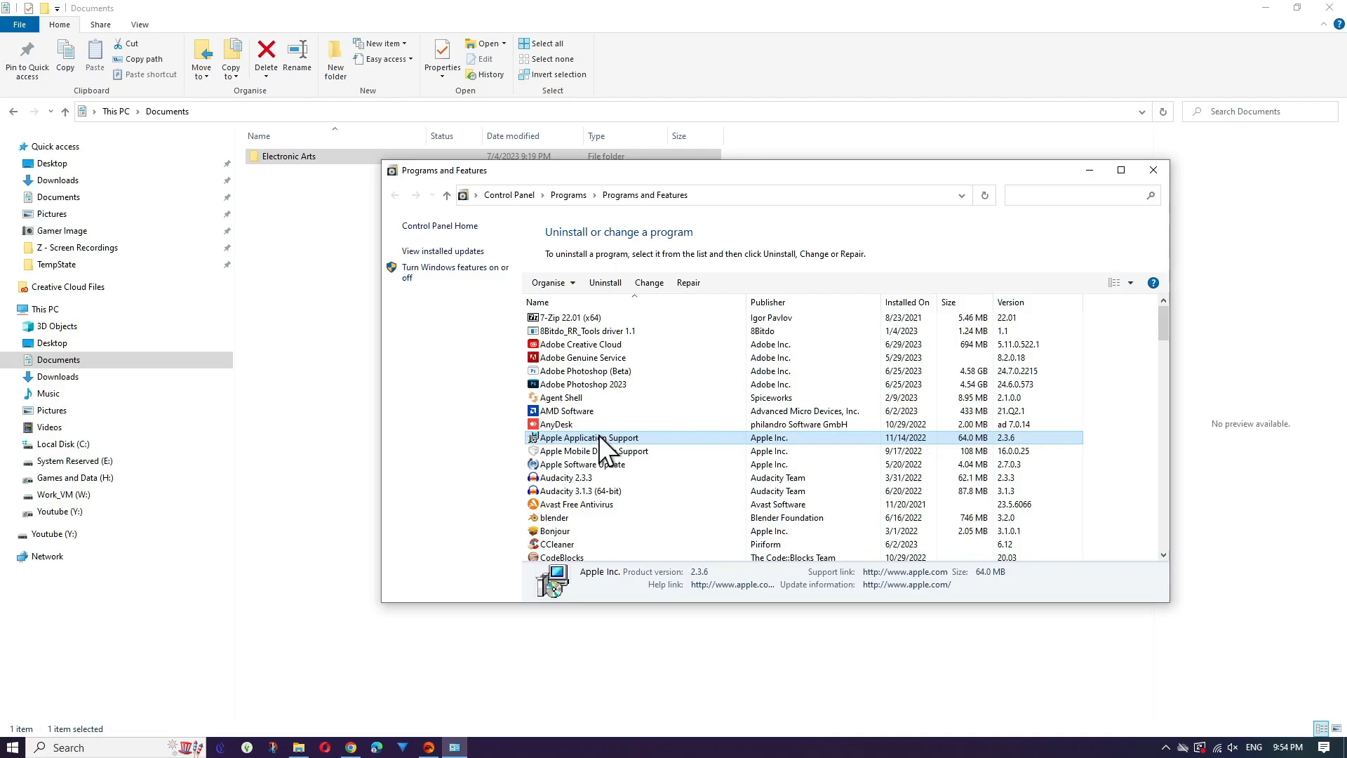
pyautogui.scroll(-3)
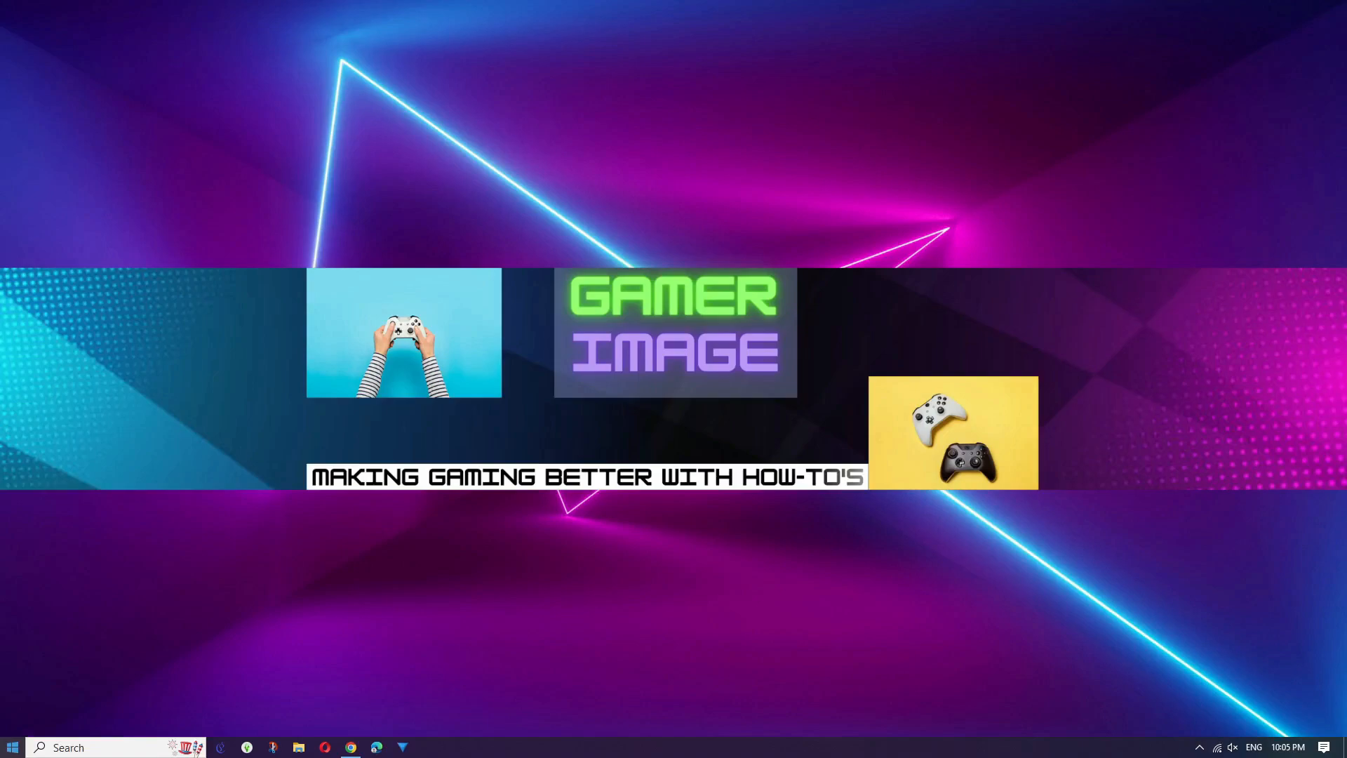
# - Search 'registry Editor' from Start and launch it with administrator rights
pyautogui.click(13, 747)
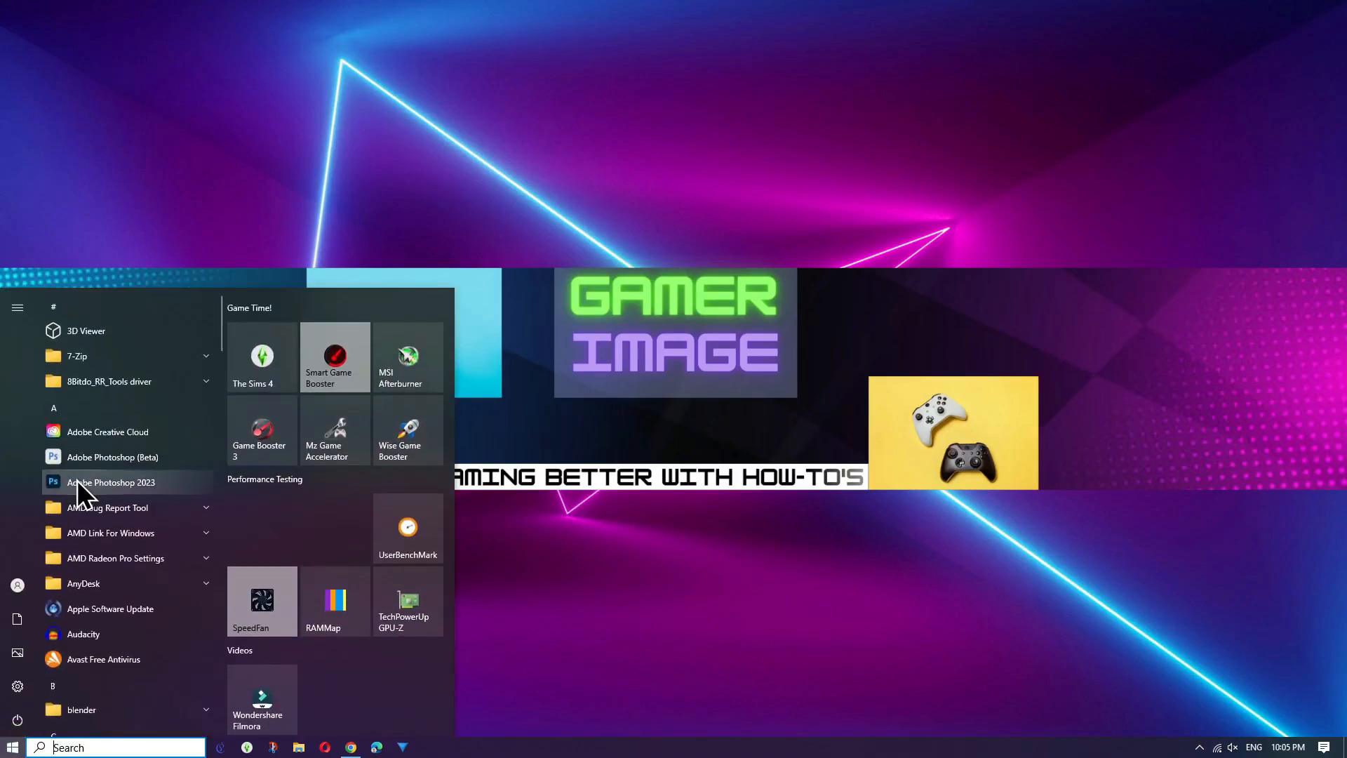
pyautogui.write('registry Editor')
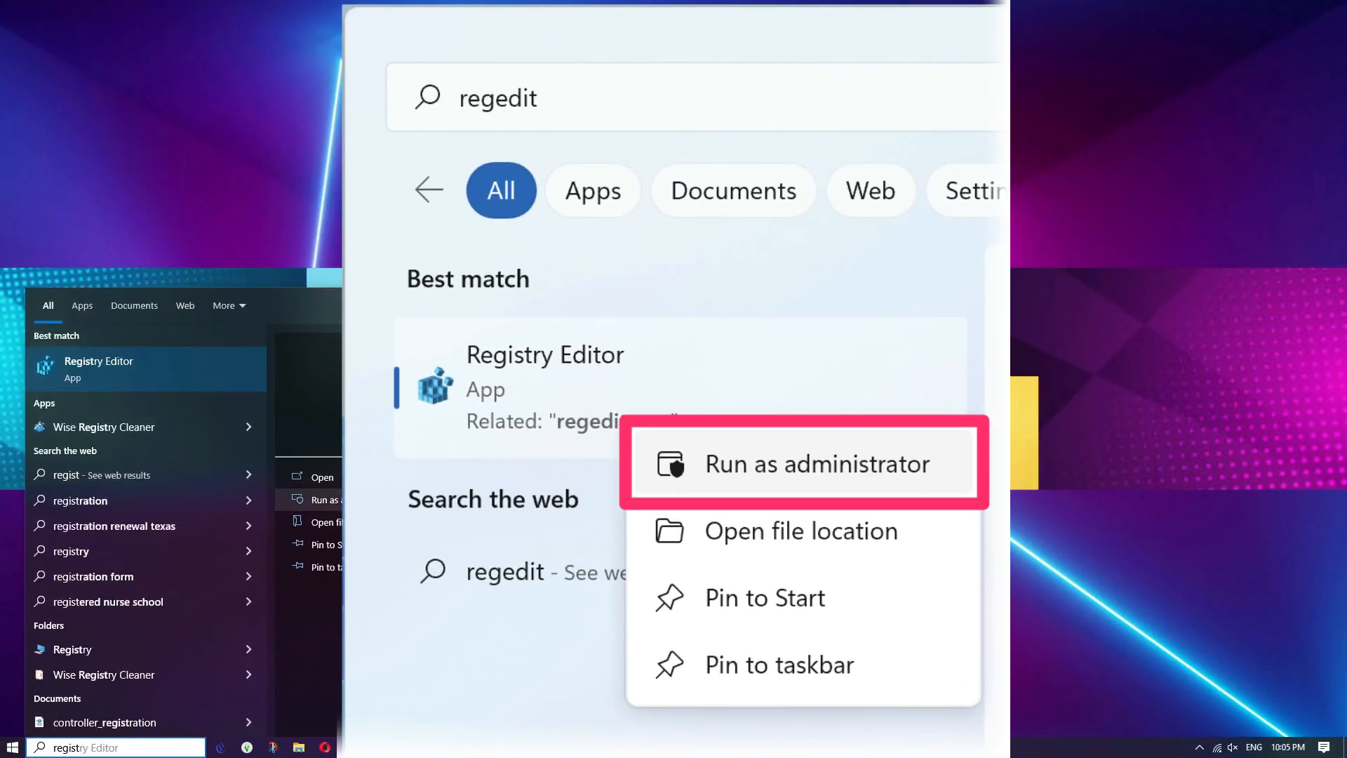
pyautogui.click(804, 464)
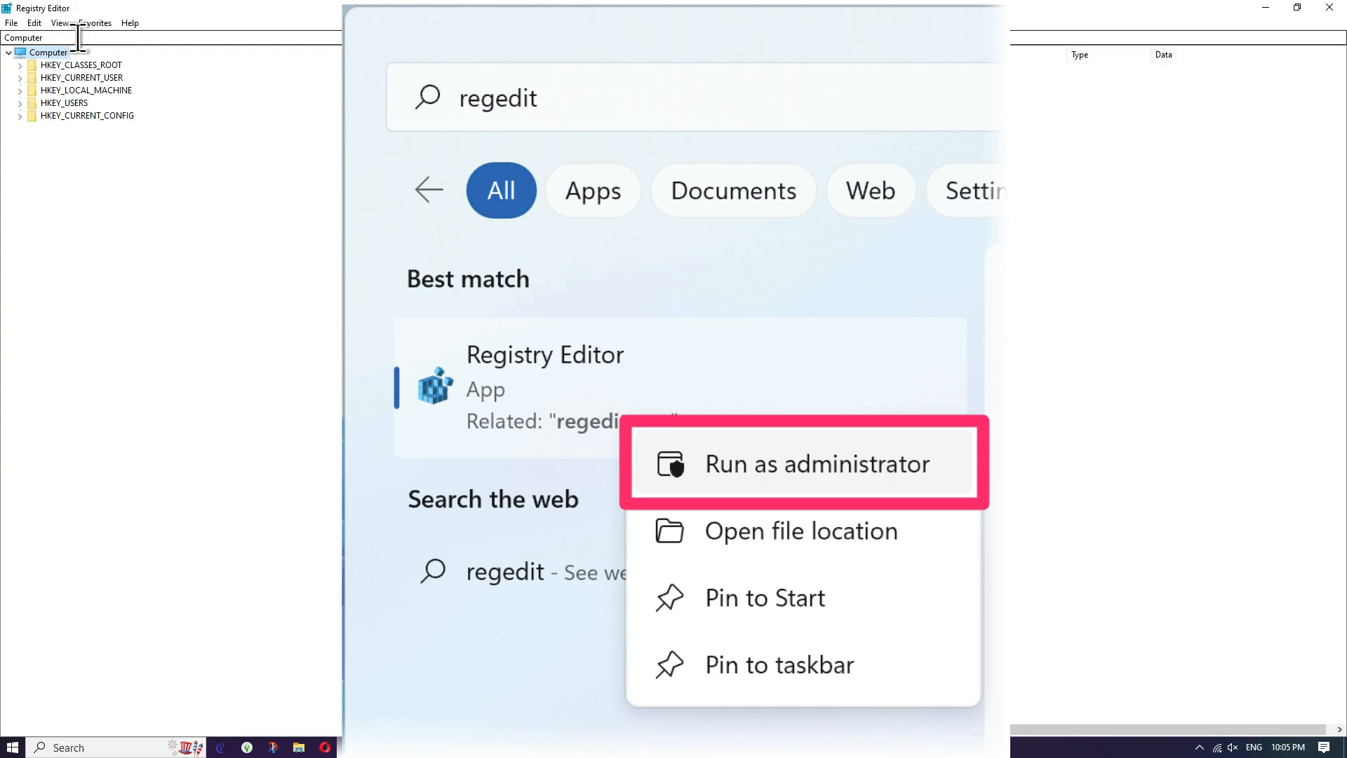
# - Navigate to HKEY_CURRENT_USER\...\CurrentVersion\Explorer\User Shell Folders via the address bar
pyautogui.click(815, 464)
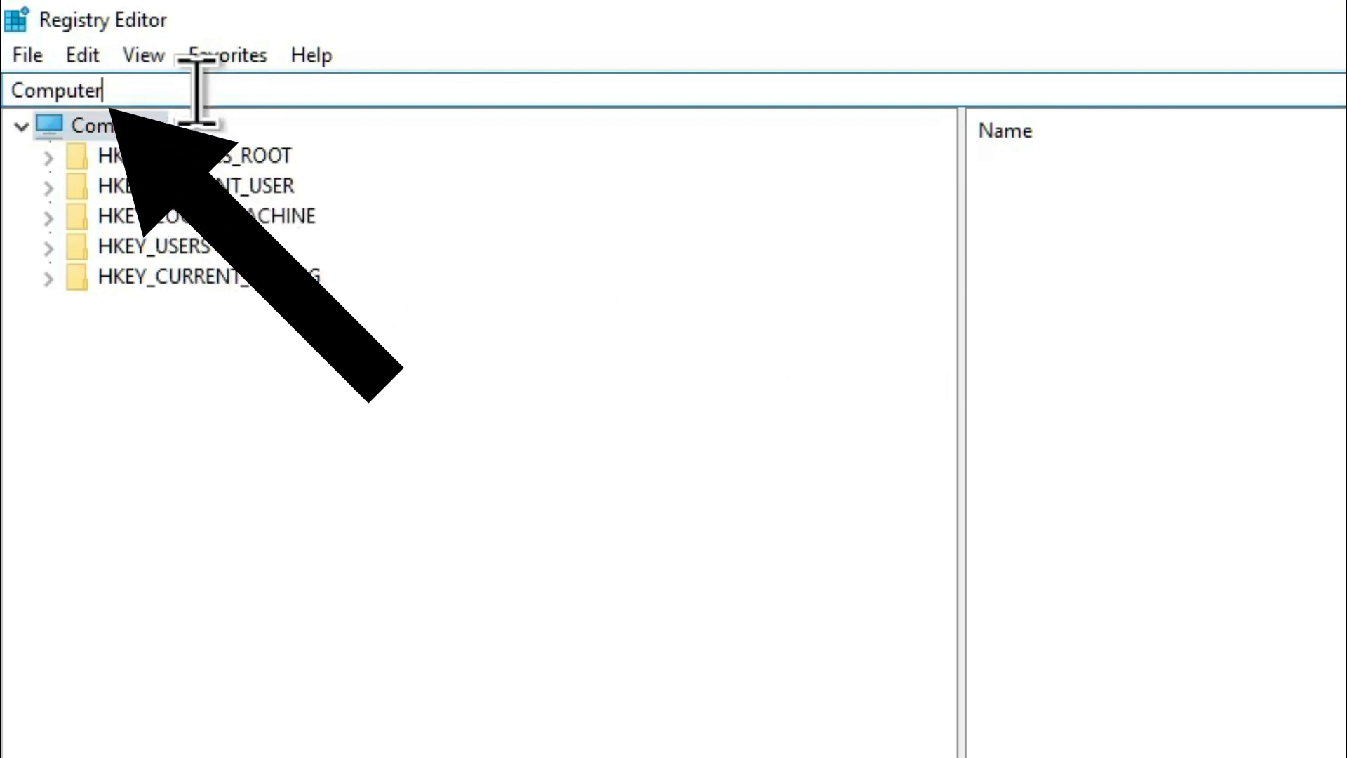
pyautogui.write('\\')
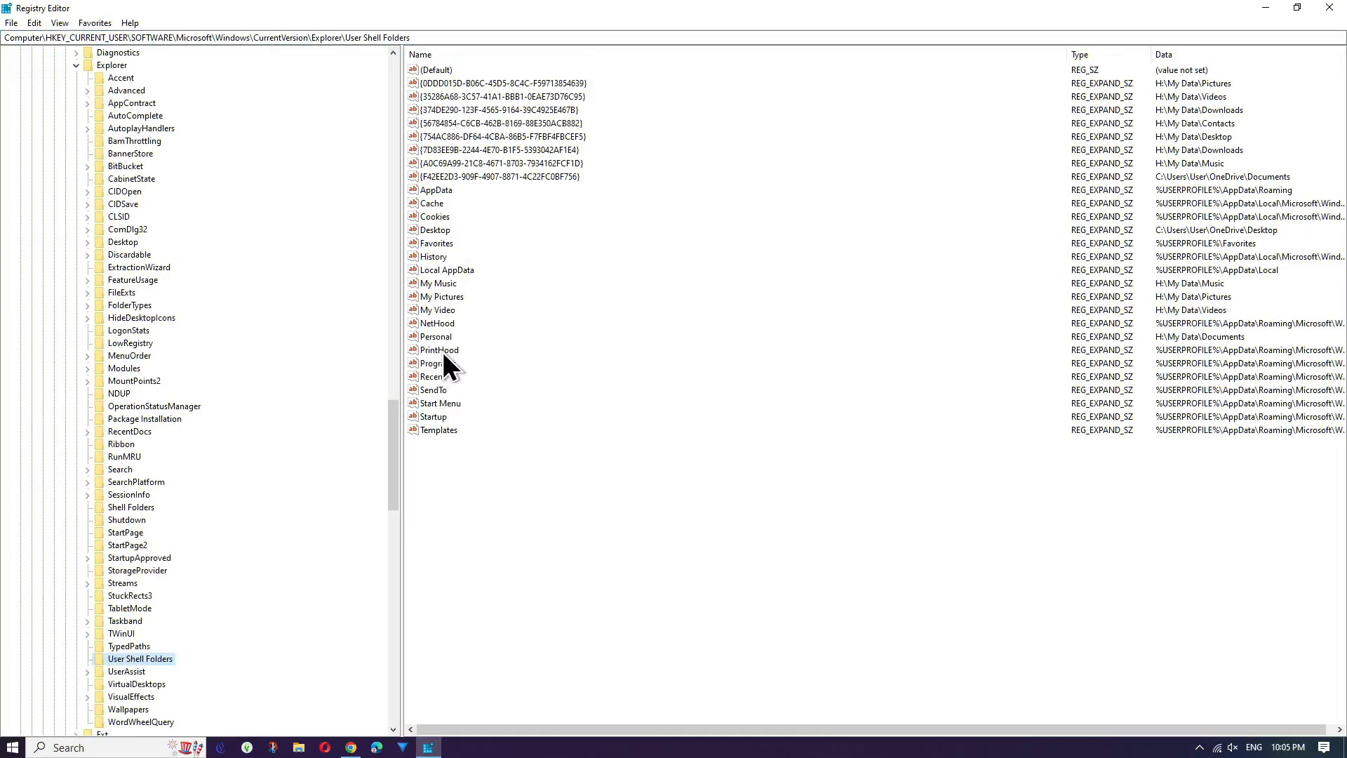
# - Edit the Personal value so its data reads %userprofile%\documents
pyautogui.click(435, 336)
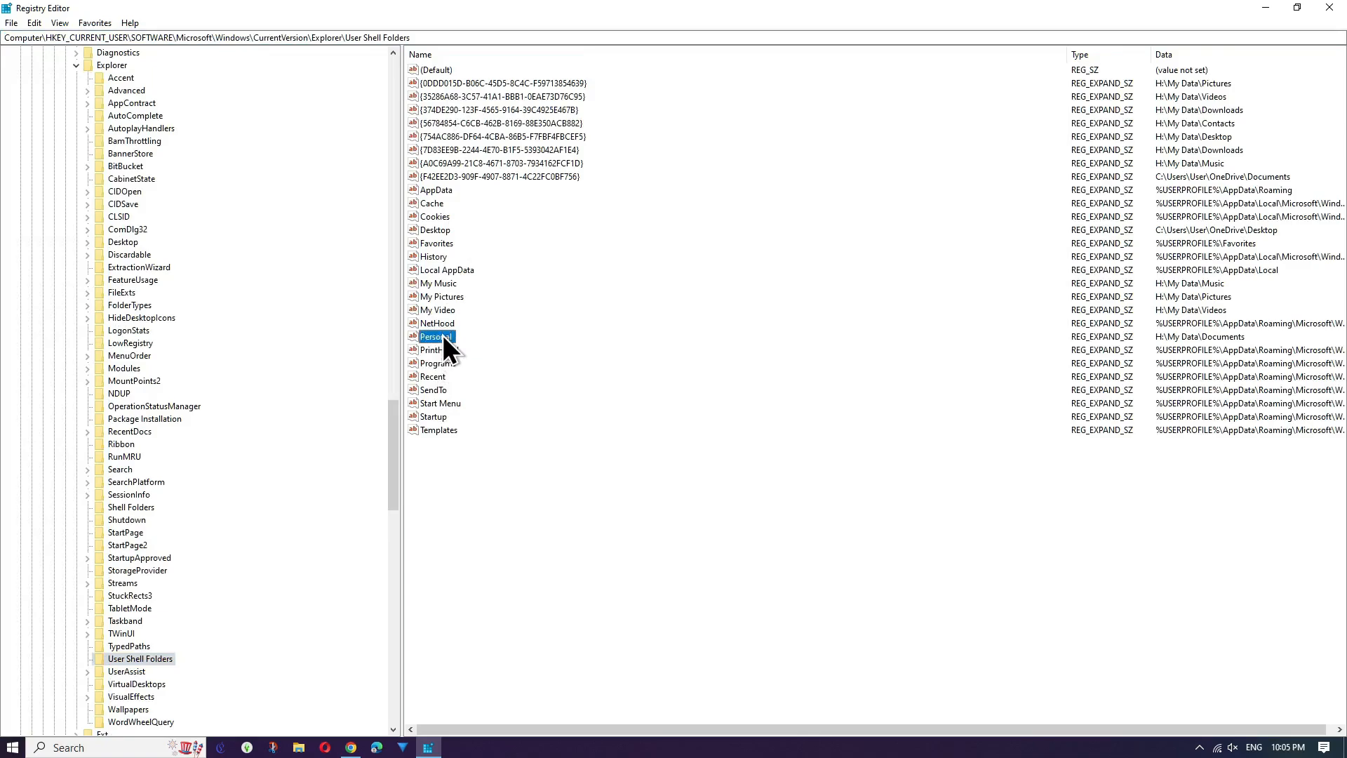
pyautogui.doubleClick(434, 336)
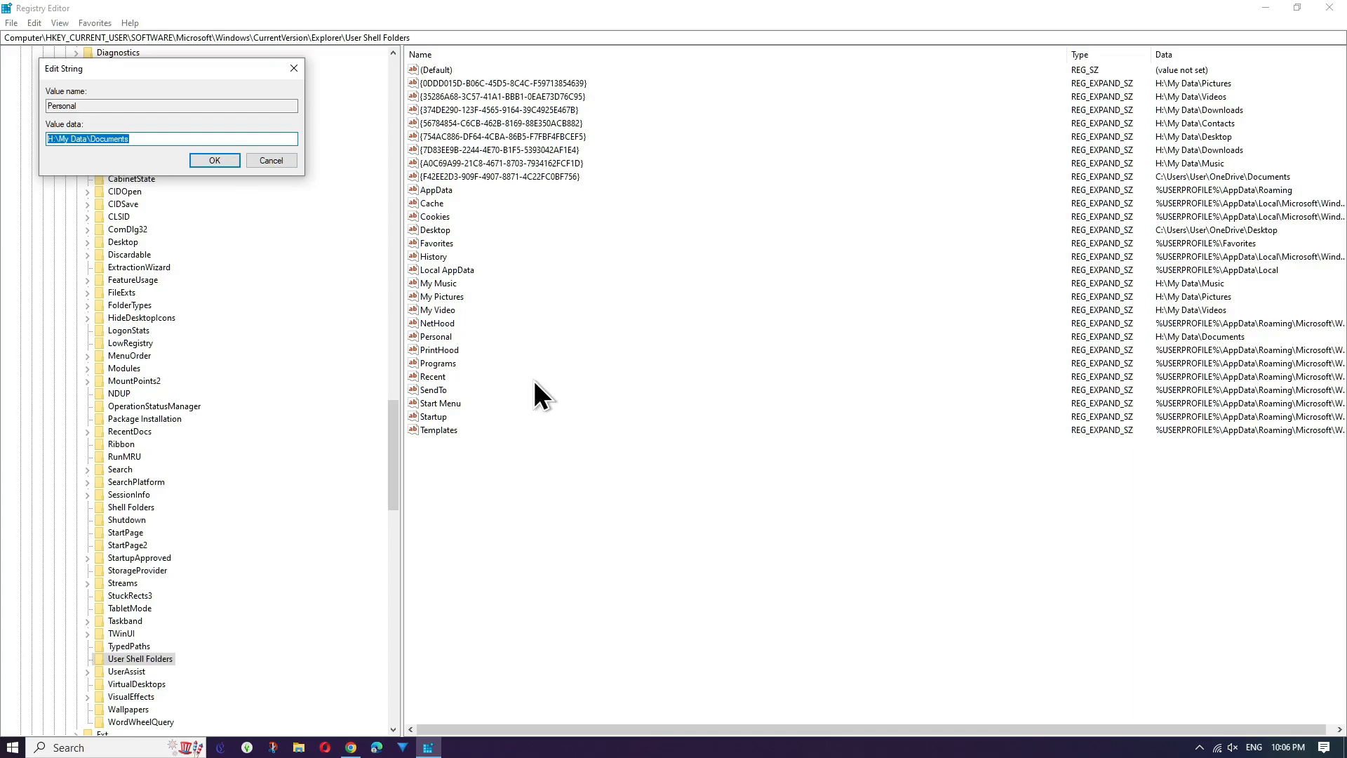
pyautogui.write('%userprofile')
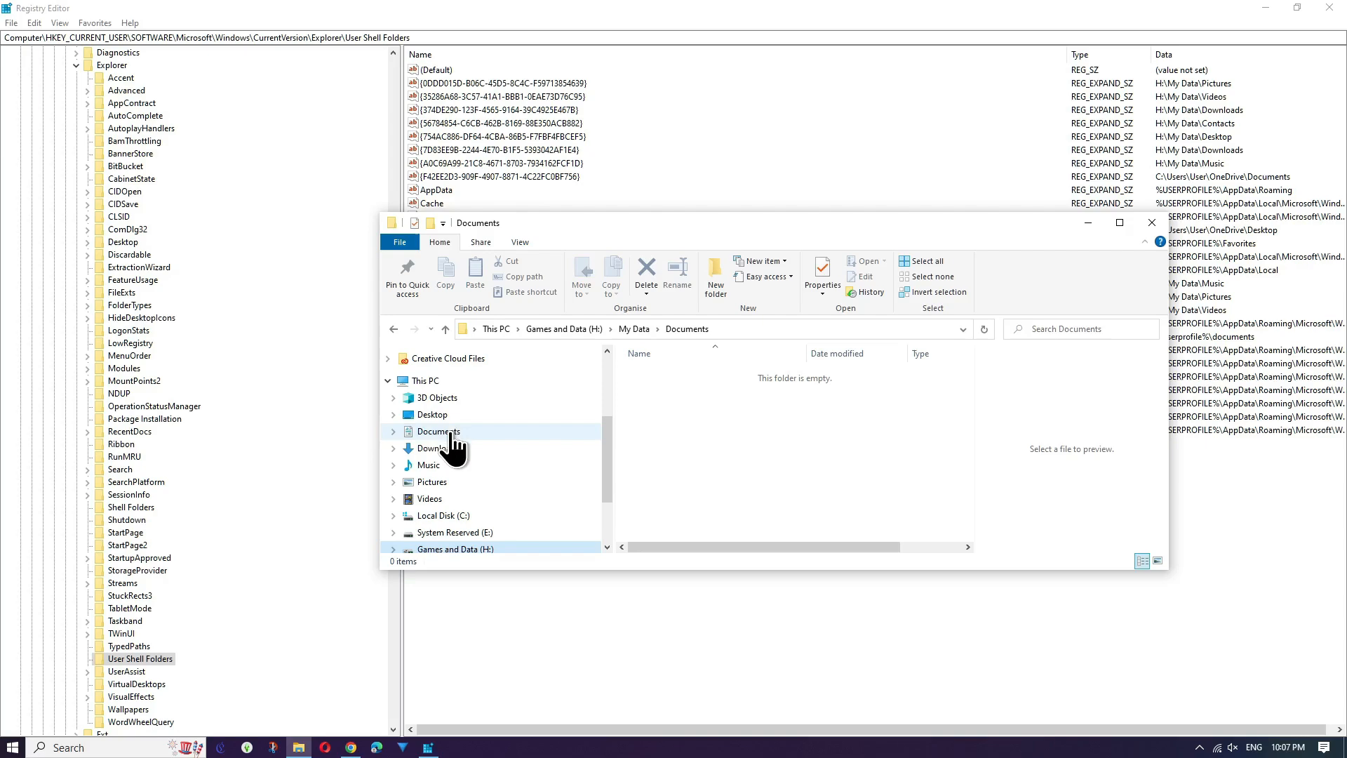
# - Open Documents under This PC, inspect the Electronic Arts folder's properties and cancel out
pyautogui.click(438, 431)
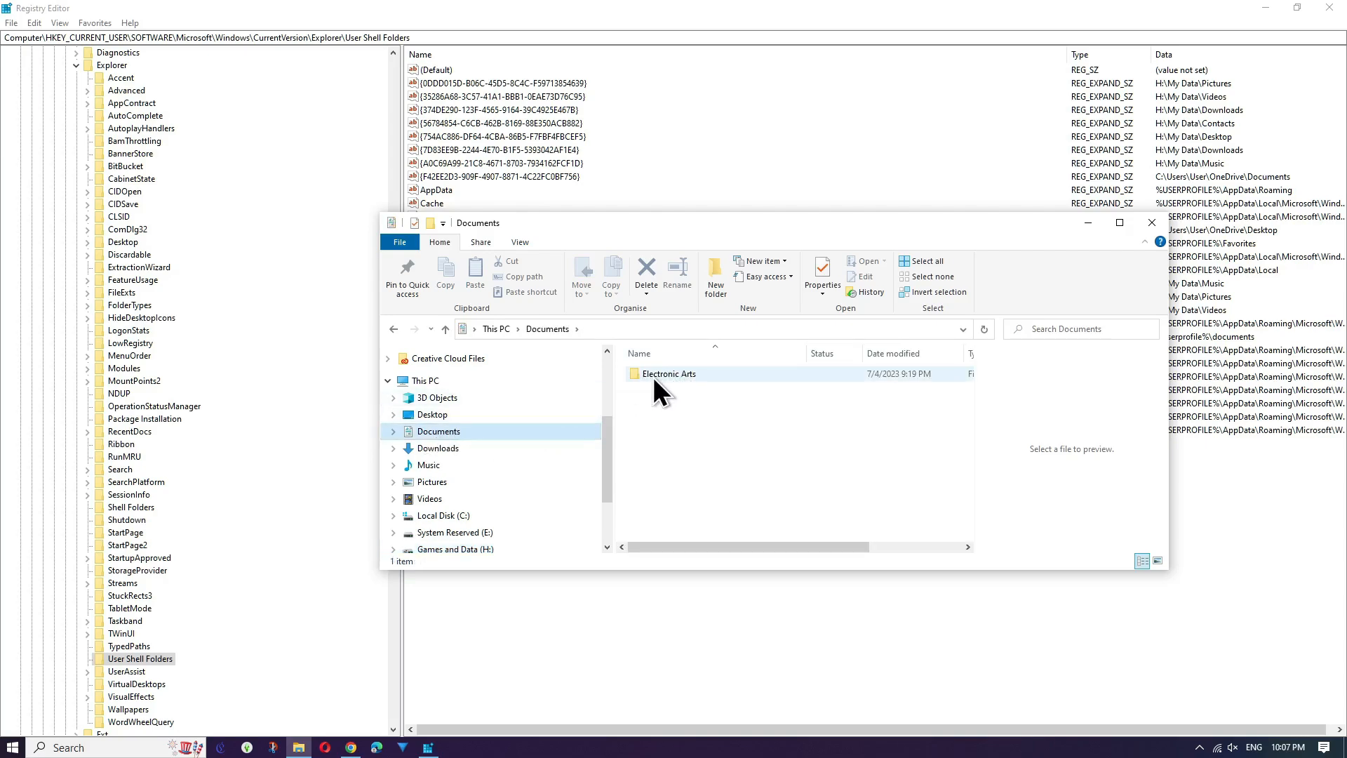
pyautogui.click(821, 275)
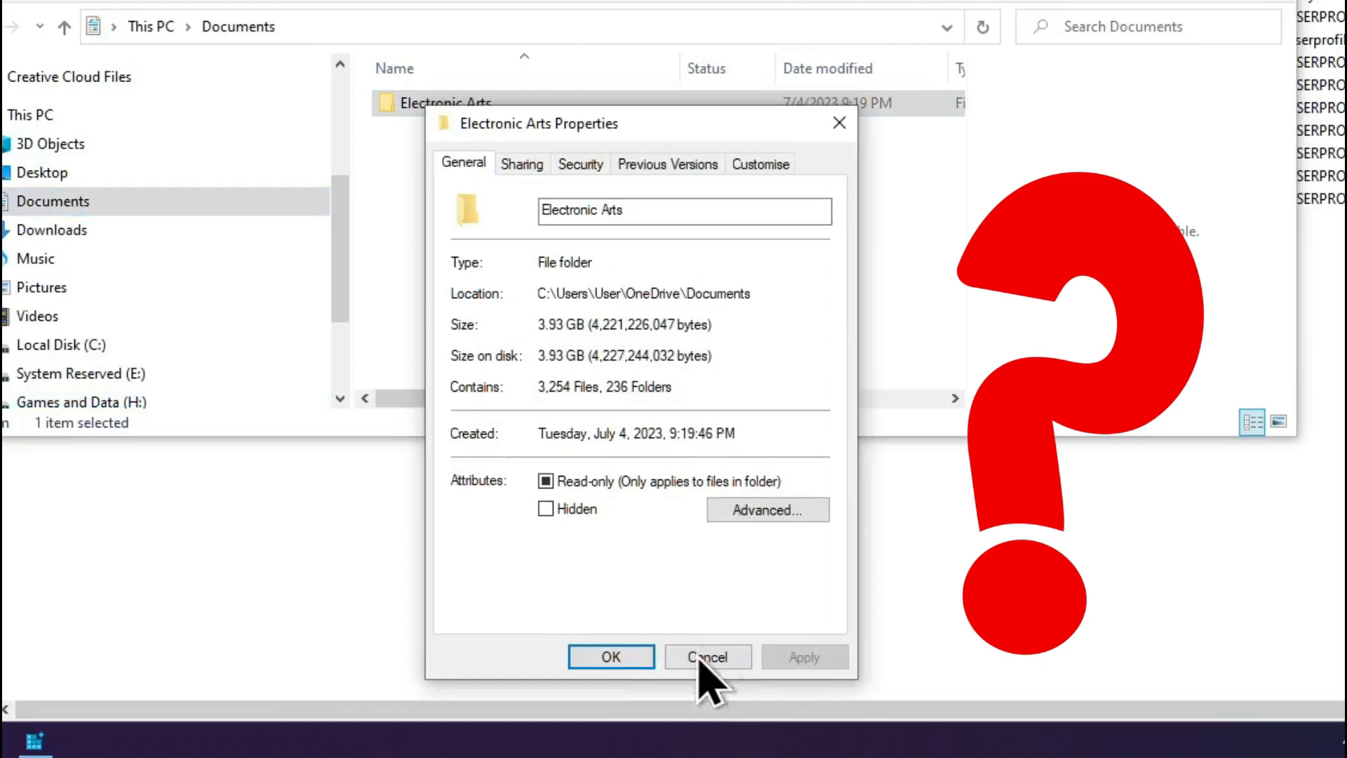
pyautogui.click(706, 656)
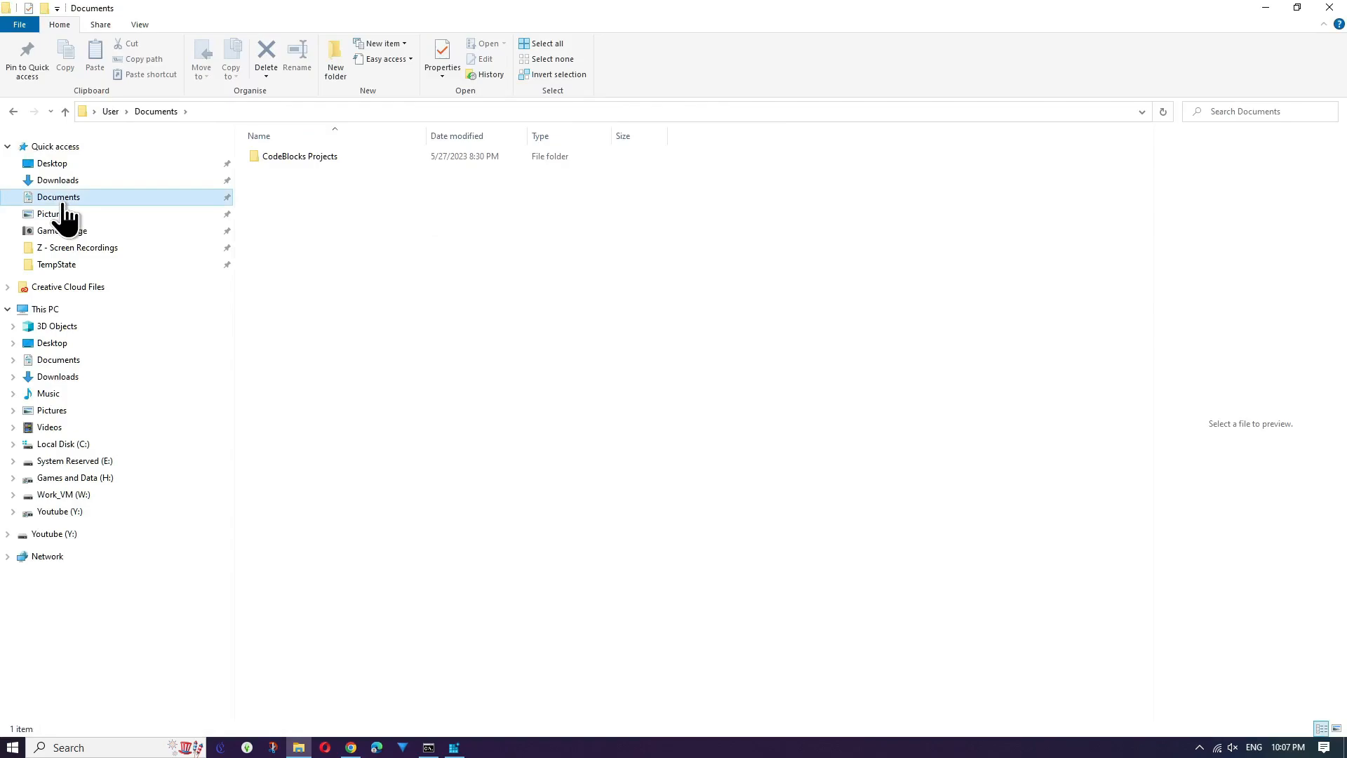
# - Confirm Documents' location is C:\Users\User in its properties, then go to the leftover onedrive folder
pyautogui.rightClick(58, 196)
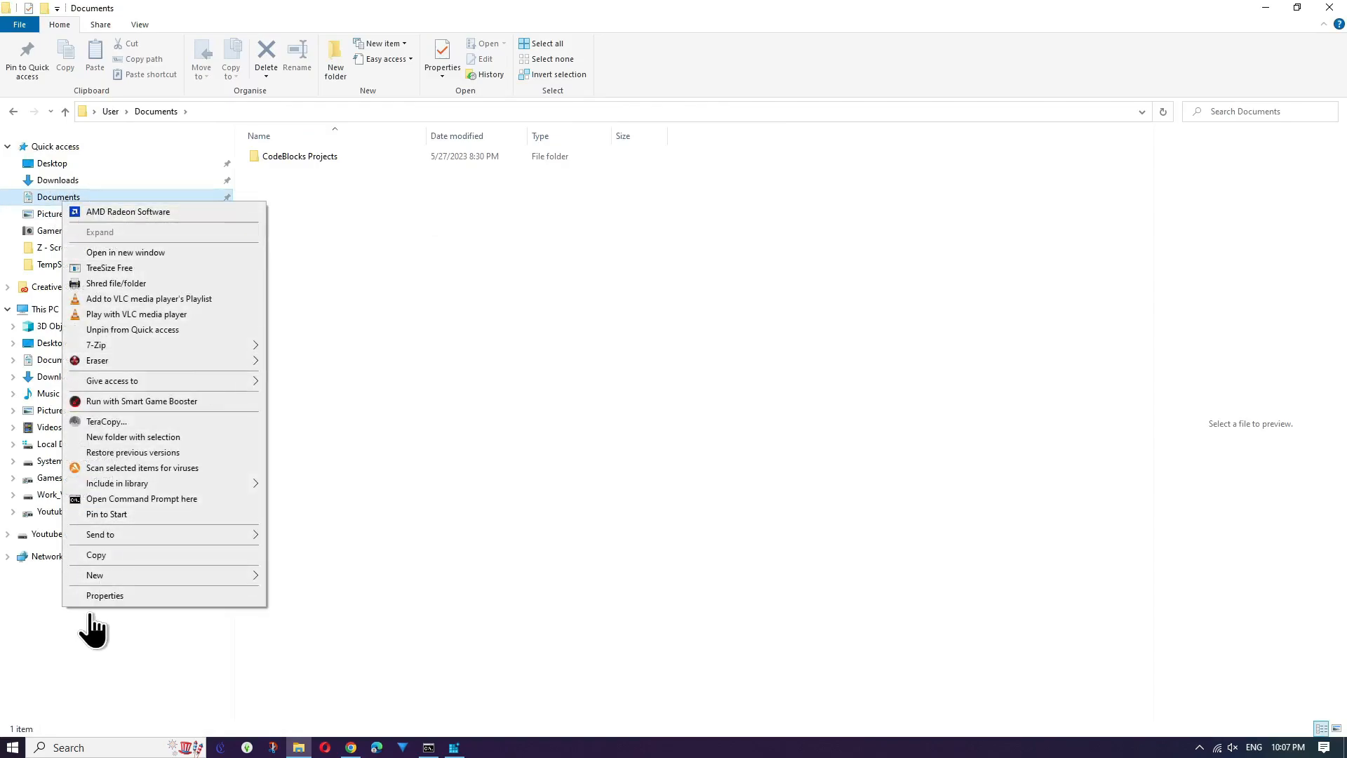
pyautogui.click(104, 595)
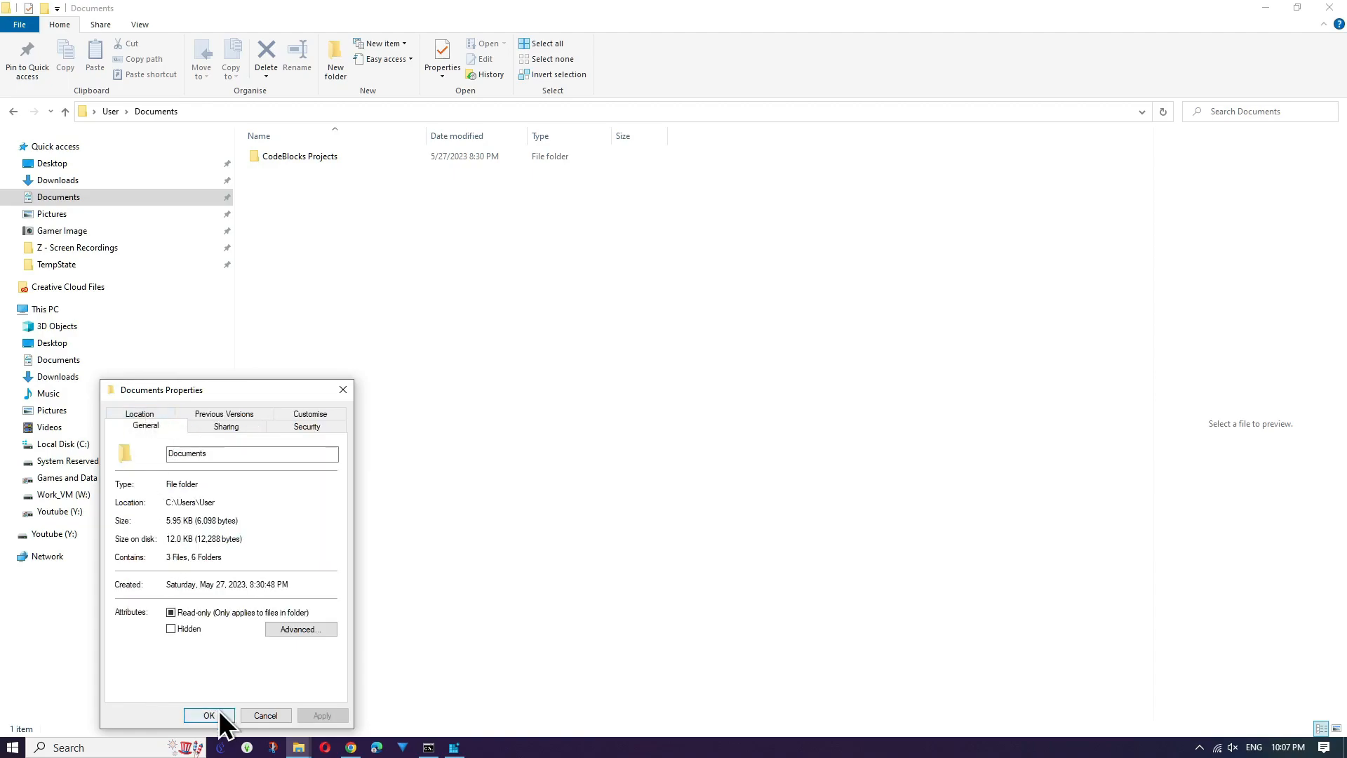
pyautogui.click(208, 715)
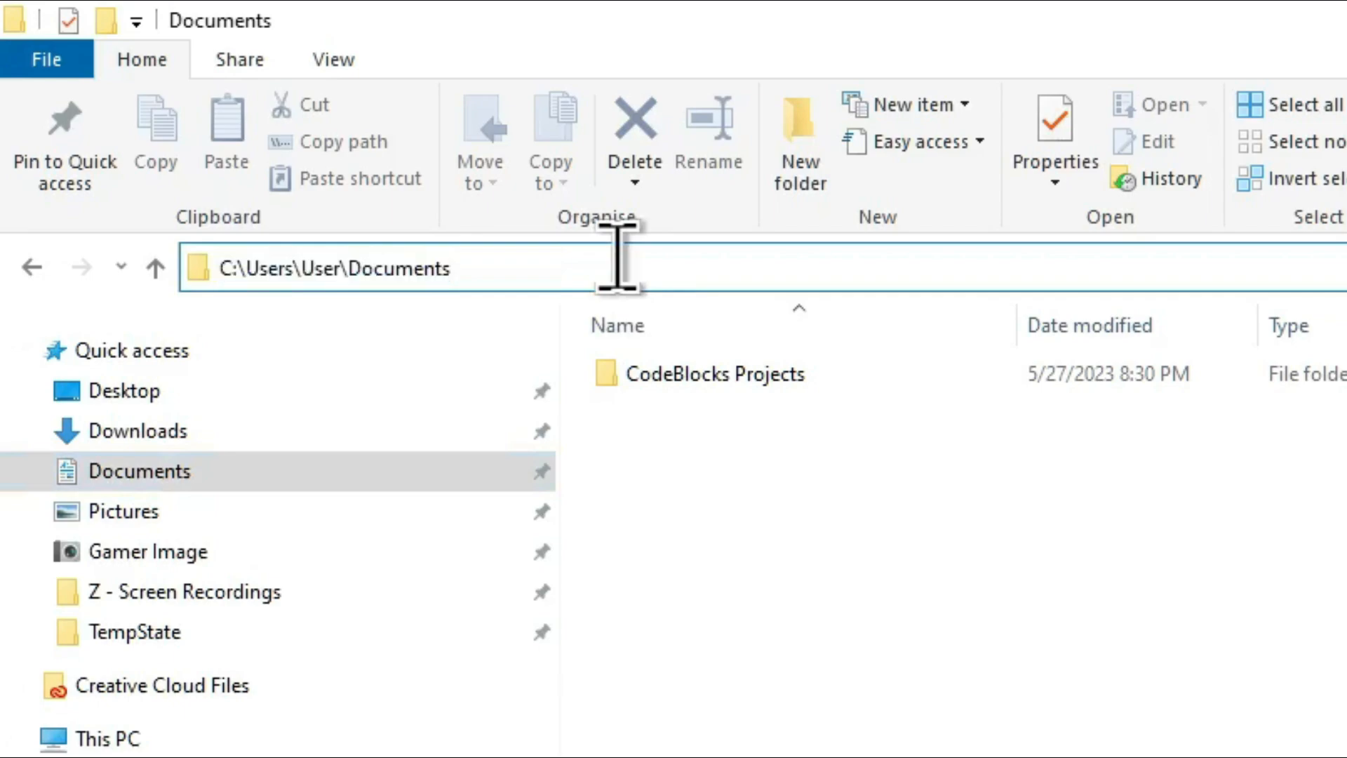
pyautogui.write('onedrive')
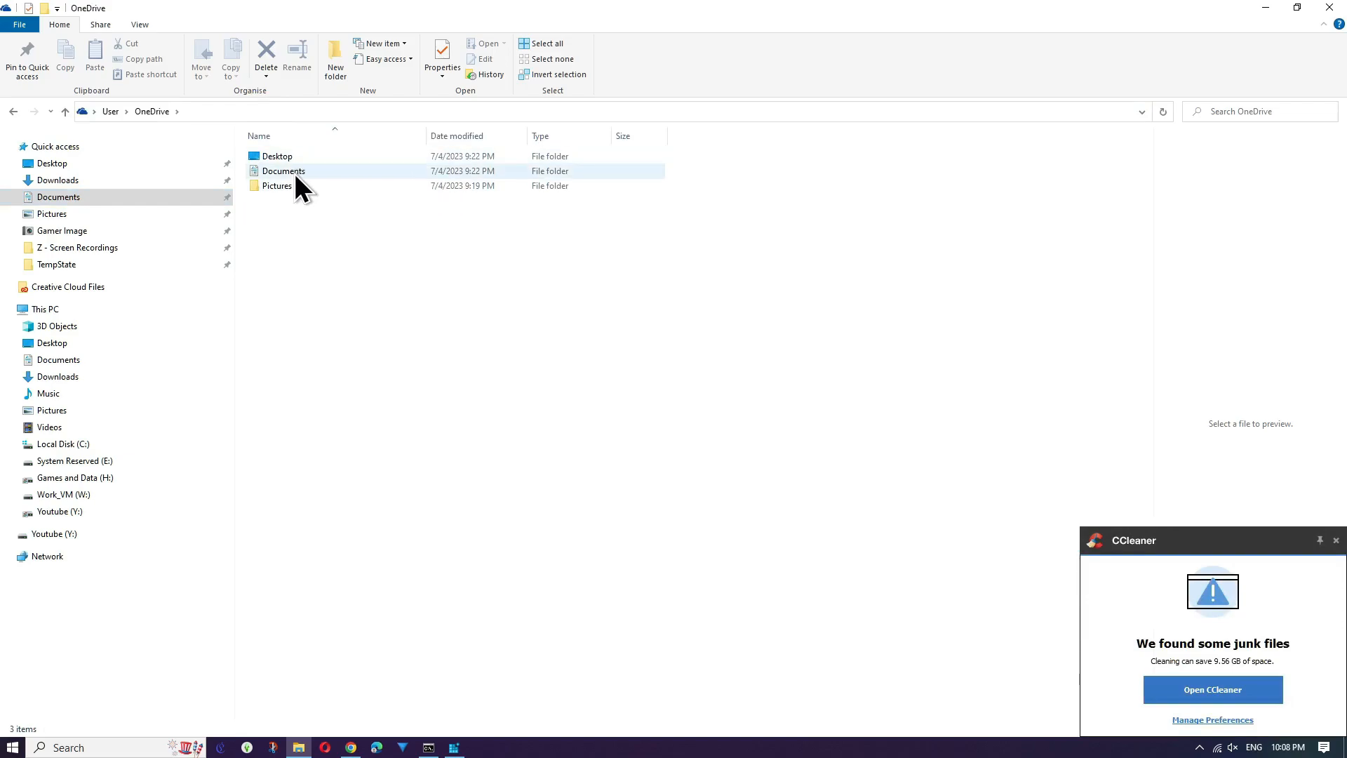
# - Check the leftover OneDrive Documents folder, then load the Cresent's Residence save in The Sims 4
pyautogui.doubleClick(284, 170)
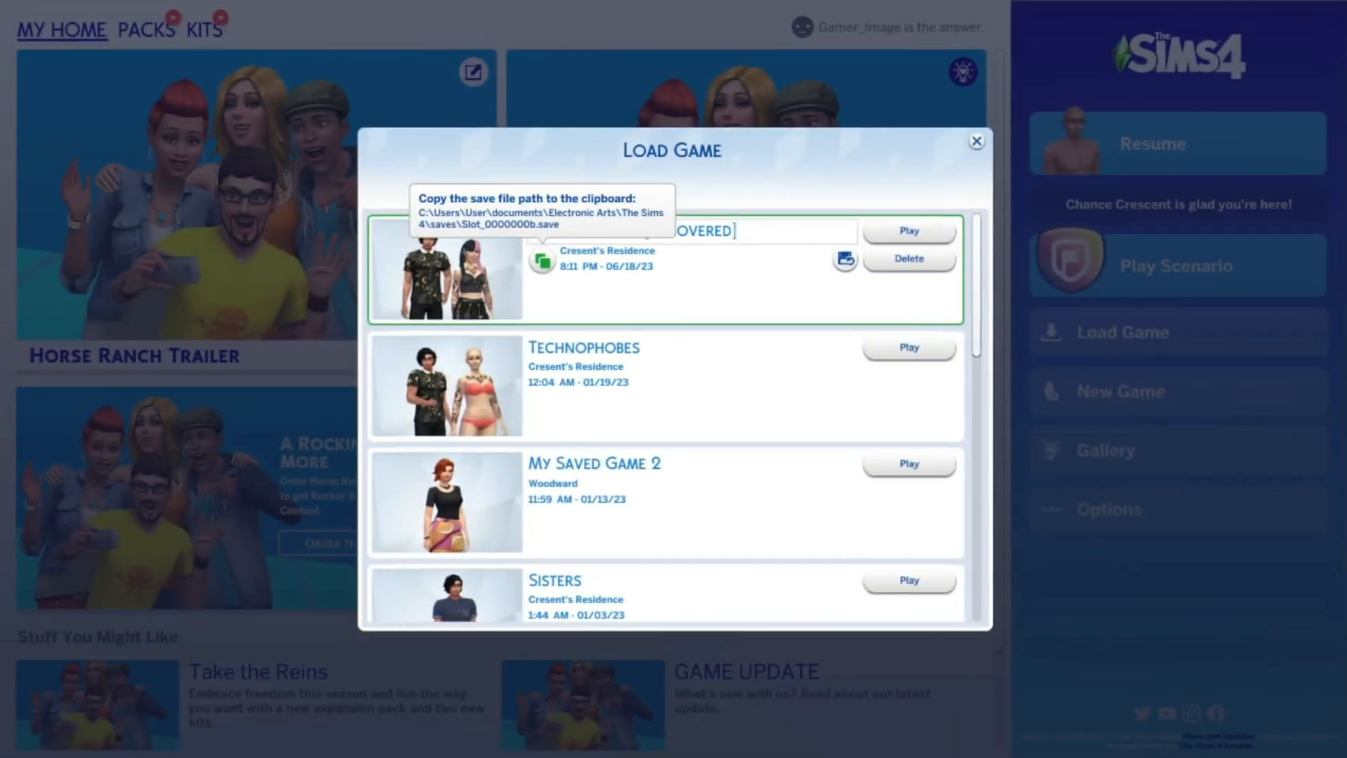
pyautogui.click(909, 230)
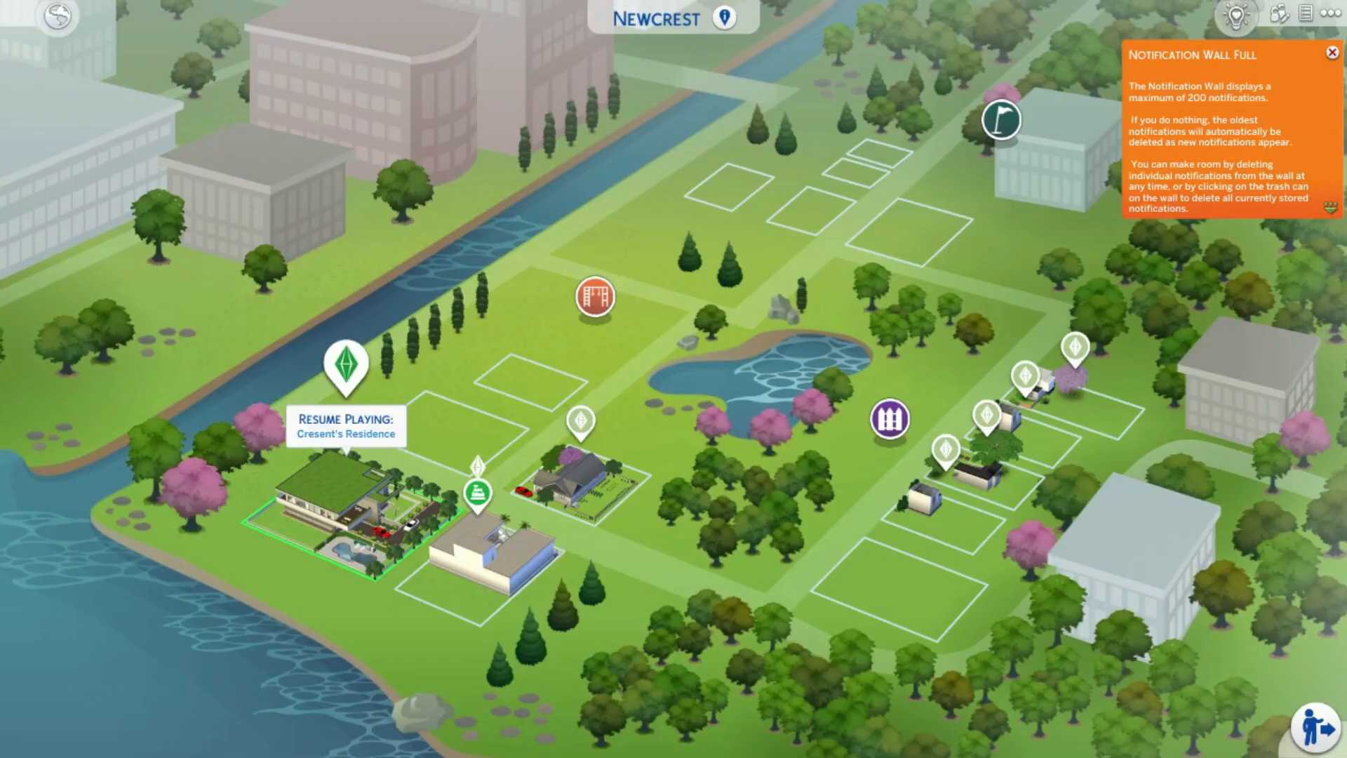